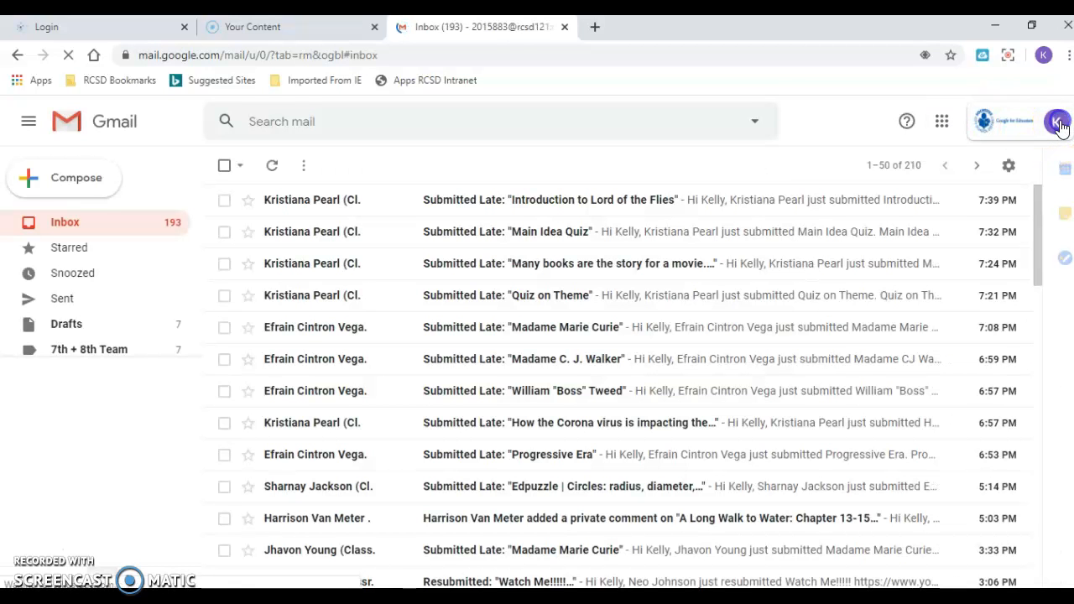
# Step: Switch to the personal Gmail inbox and scroll down to the StoryWorth email
pyautogui.click(1058, 121)
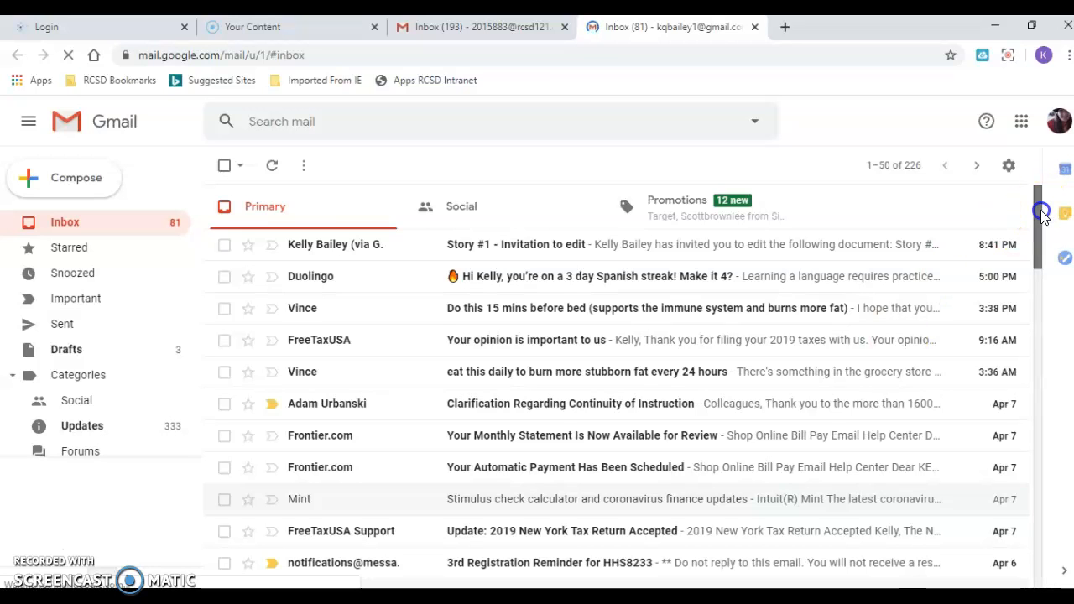
pyautogui.scroll(-3)
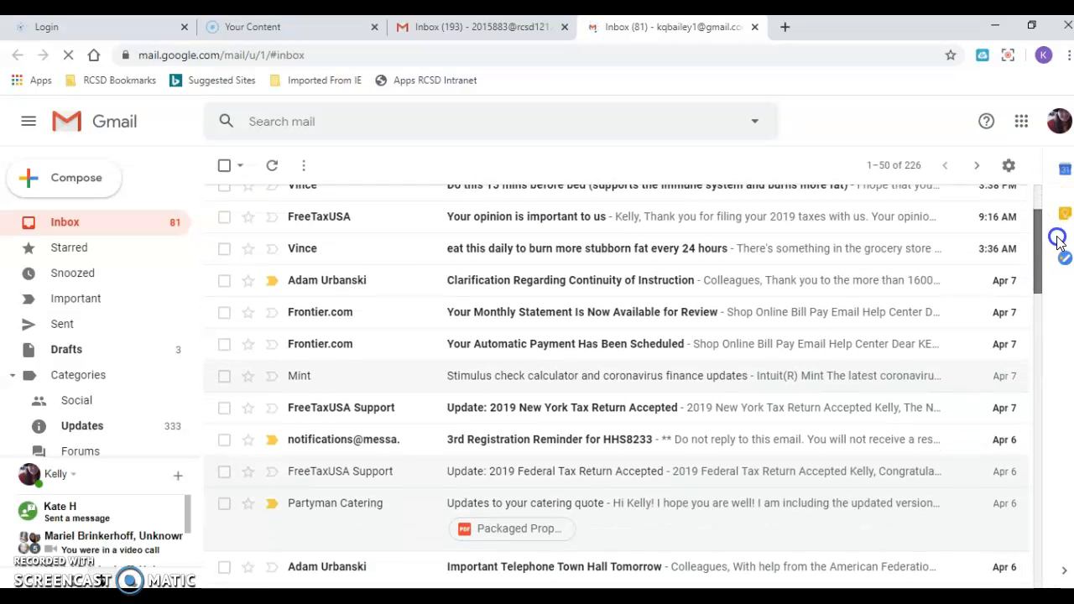
pyautogui.scroll(-3)
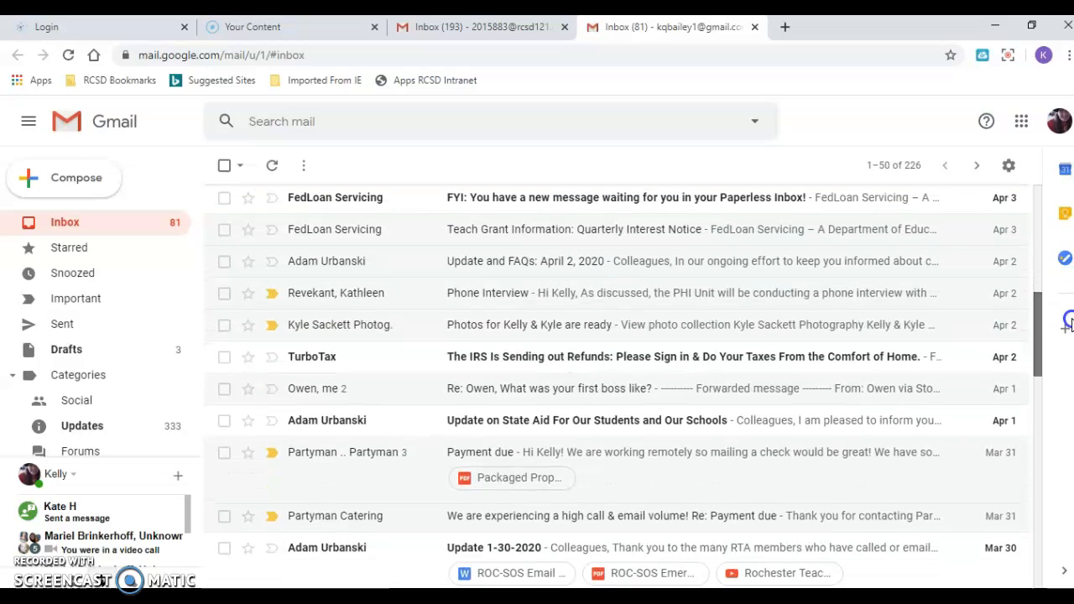
pyautogui.scroll(-3)
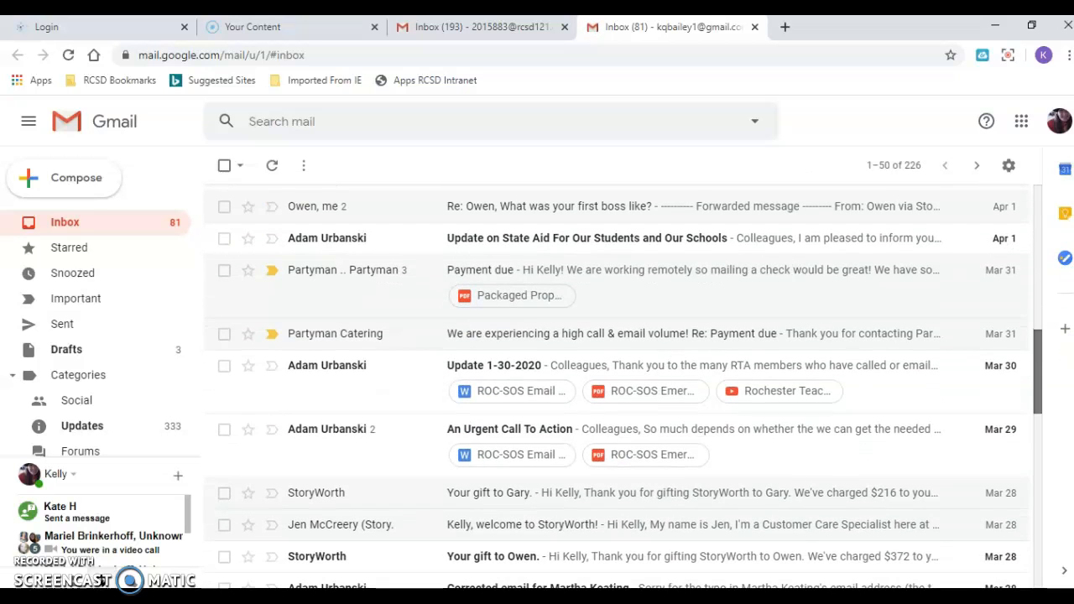
pyautogui.scroll(-3)
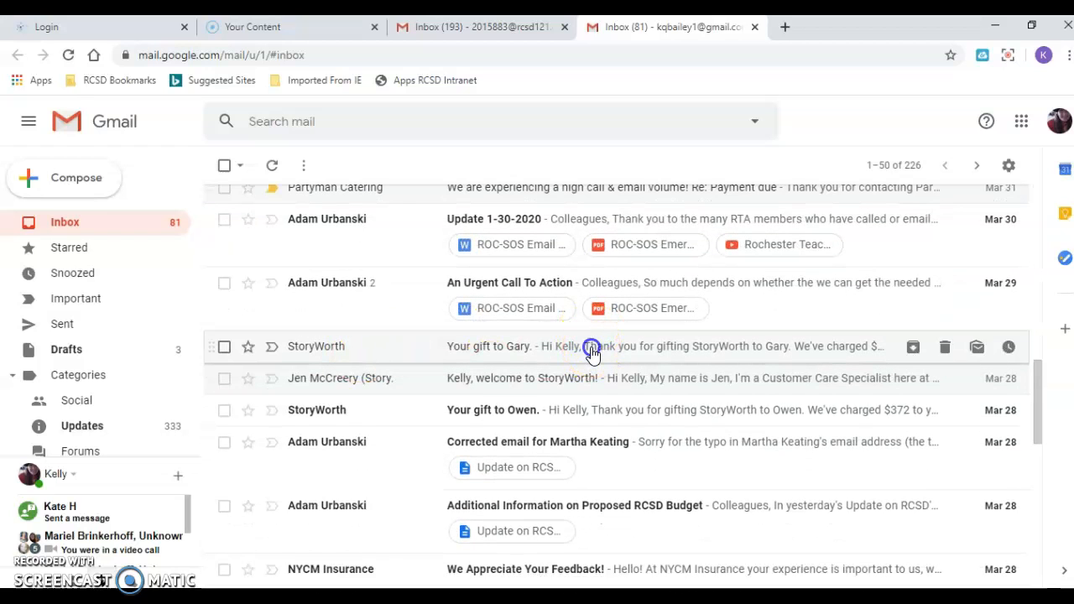
# Step: Open the StoryWorth 'Your gift to Gary.' email and read its message body
pyautogui.click(588, 346)
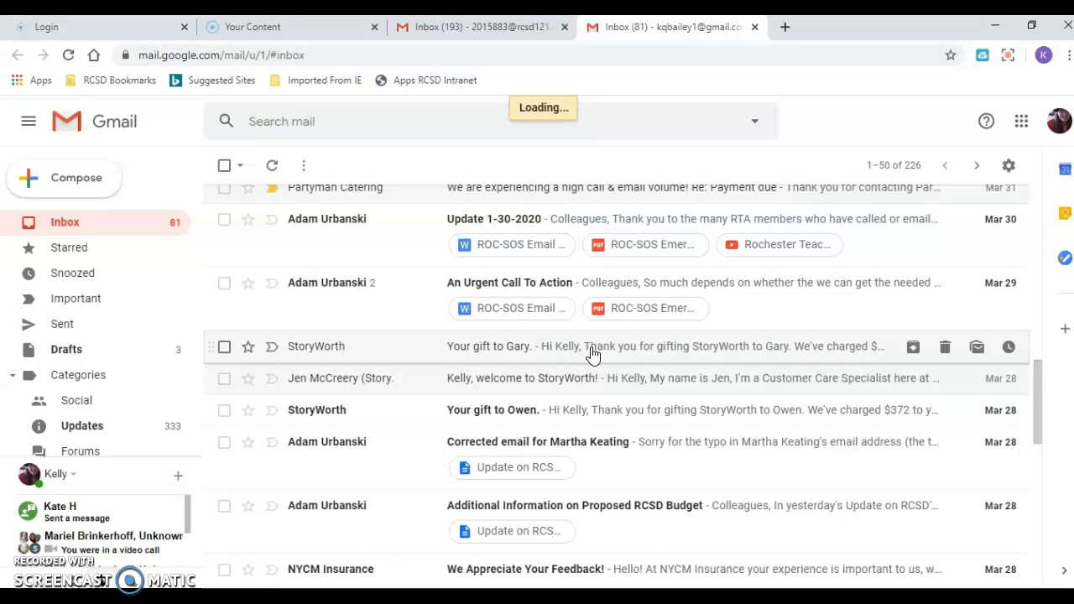
pyautogui.click(587, 346)
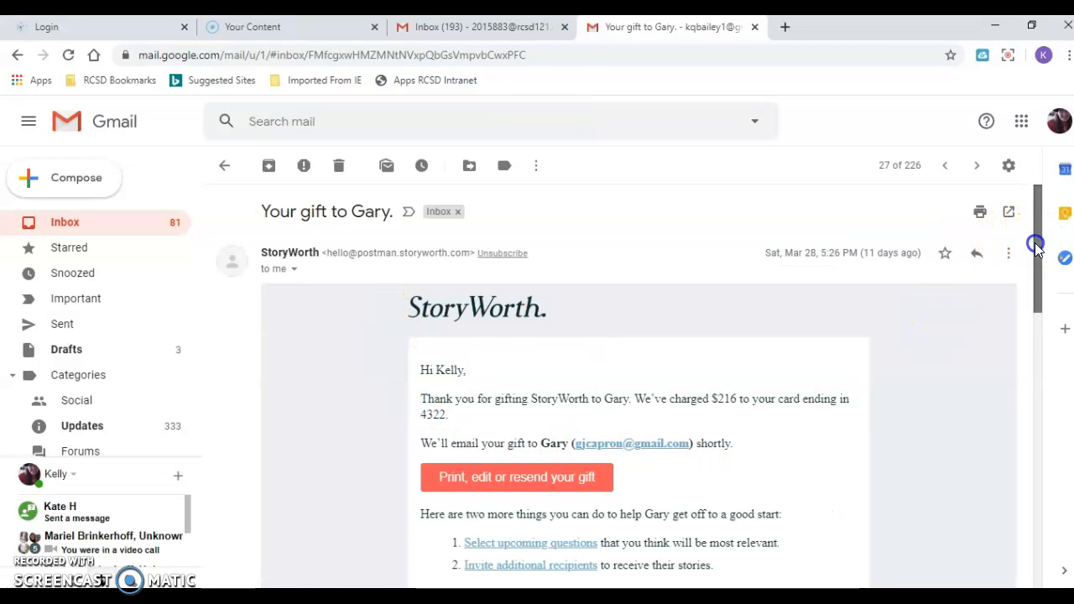
pyautogui.scroll(-3)
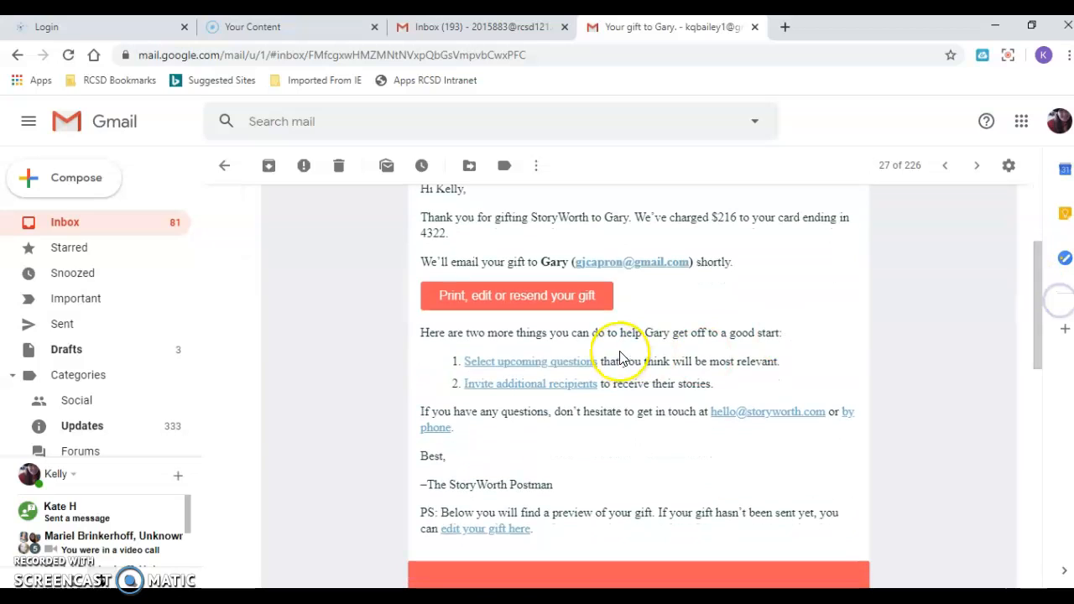
pyautogui.moveTo(512, 540)
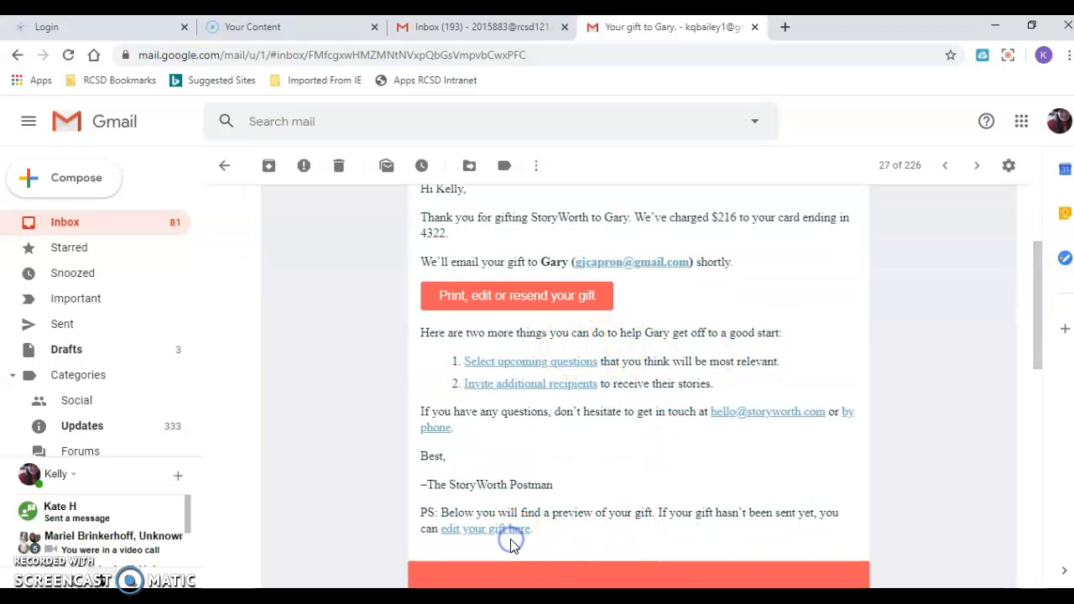
pyautogui.moveTo(561, 369)
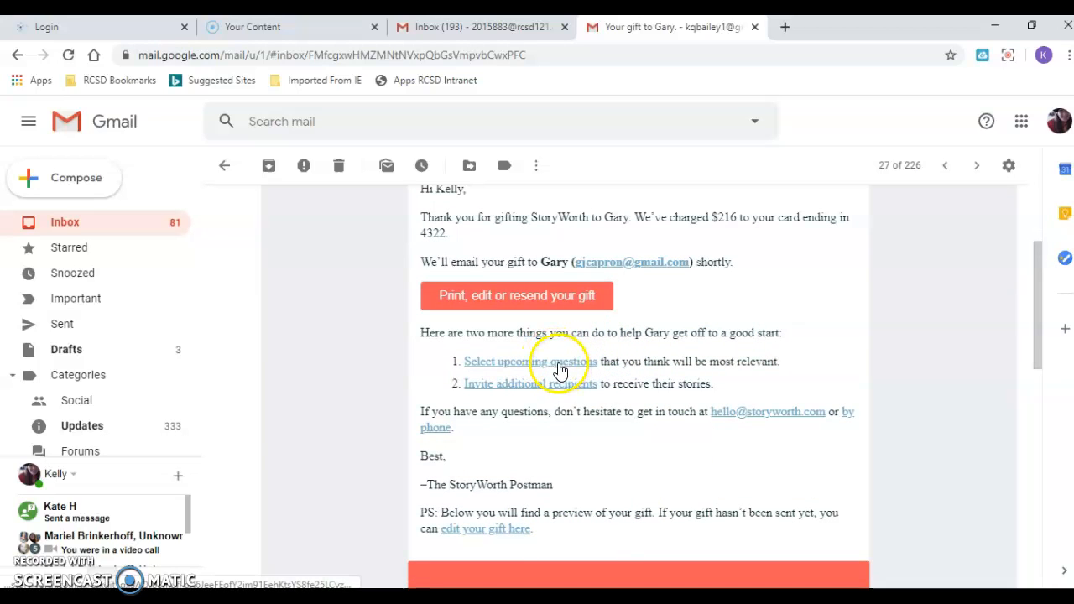
# Step: Go to 'Select upcoming questions' from the email and browse Gary's upcoming questions
pyautogui.click(530, 361)
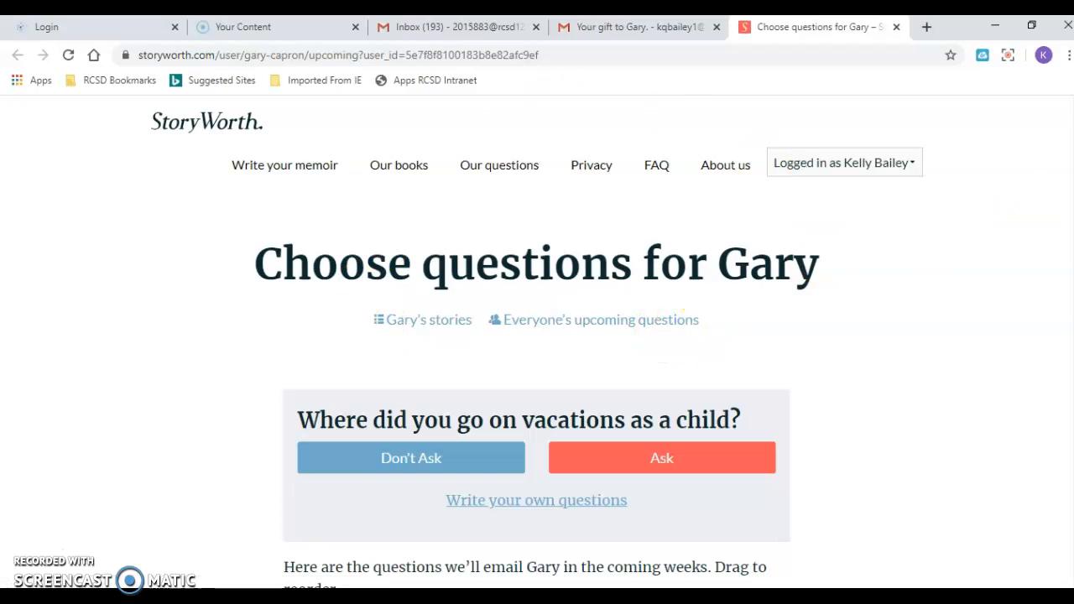
pyautogui.scroll(-3)
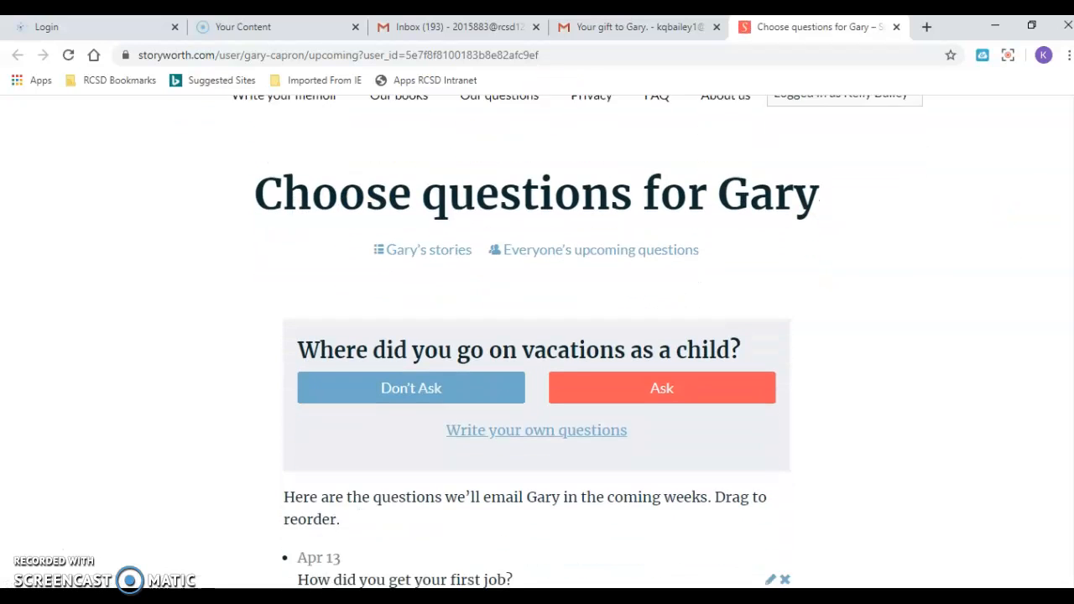
pyautogui.scroll(-3)
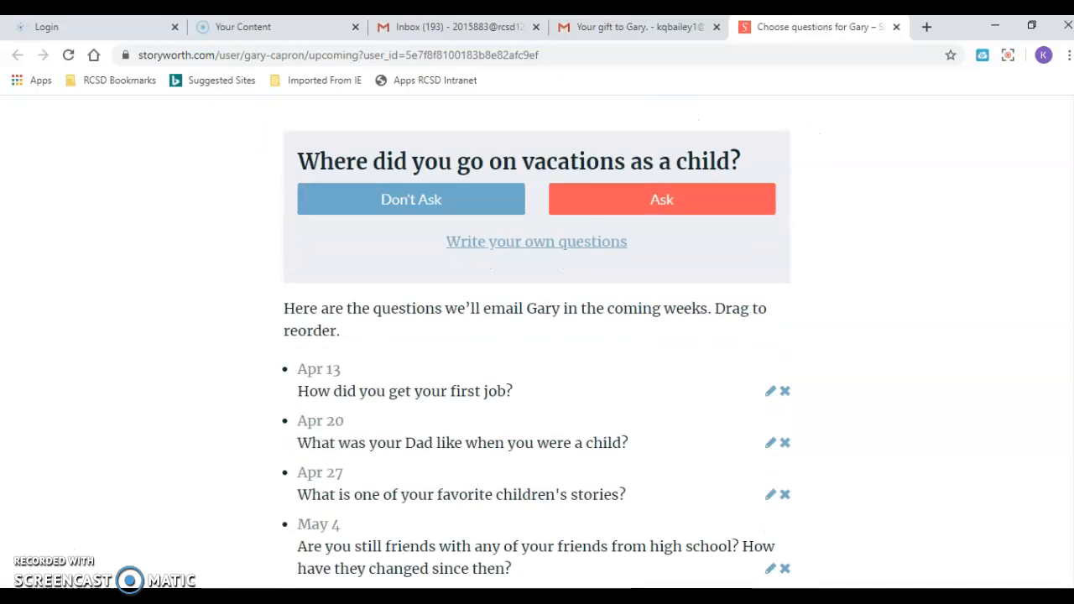
pyautogui.scroll(-3)
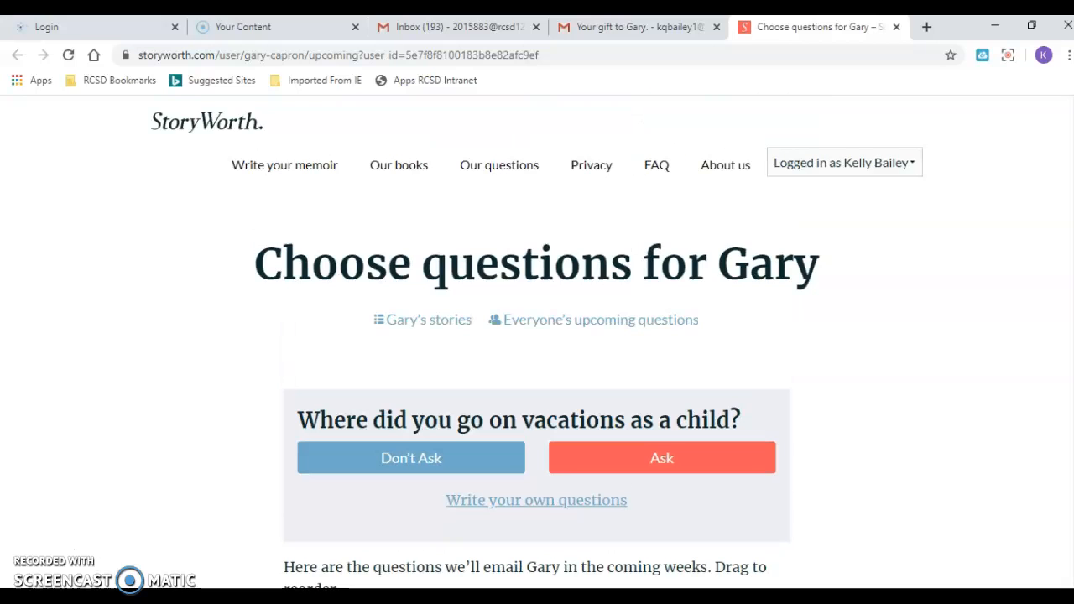
# Step: Open 'Gary's stories' to show his table of contents
pyautogui.click(428, 319)
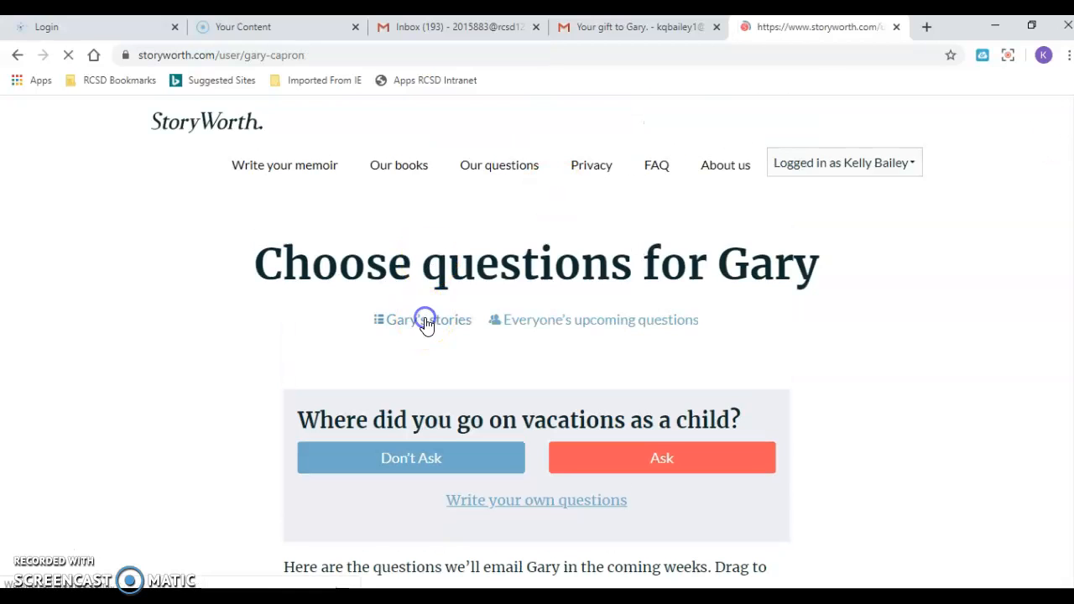
pyautogui.click(426, 319)
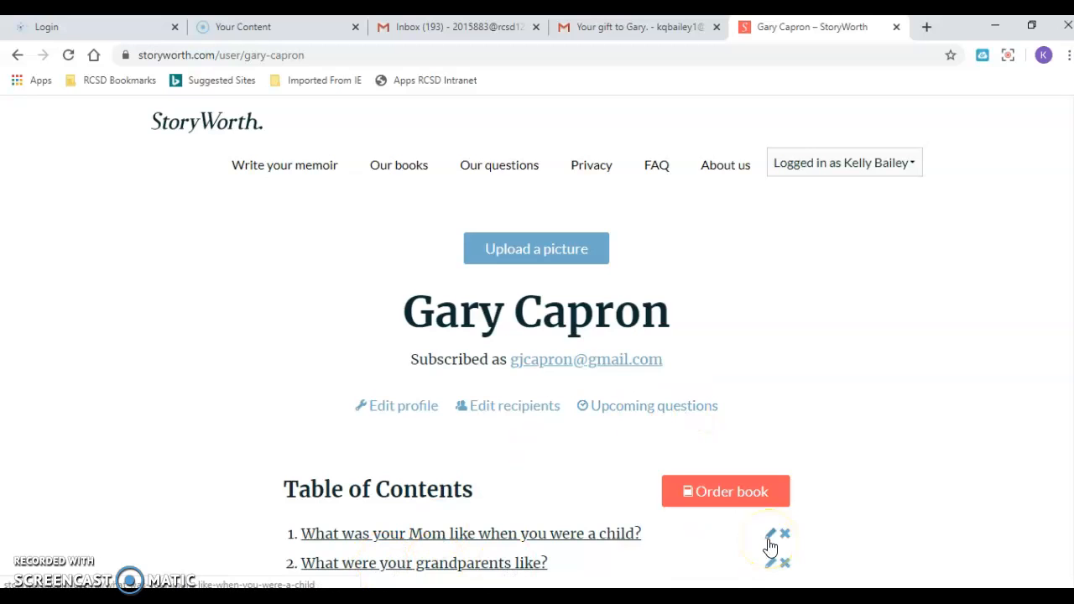
# Step: Open 'What was your Mom like when you were a child?' and scroll to its reply box
pyautogui.click(470, 534)
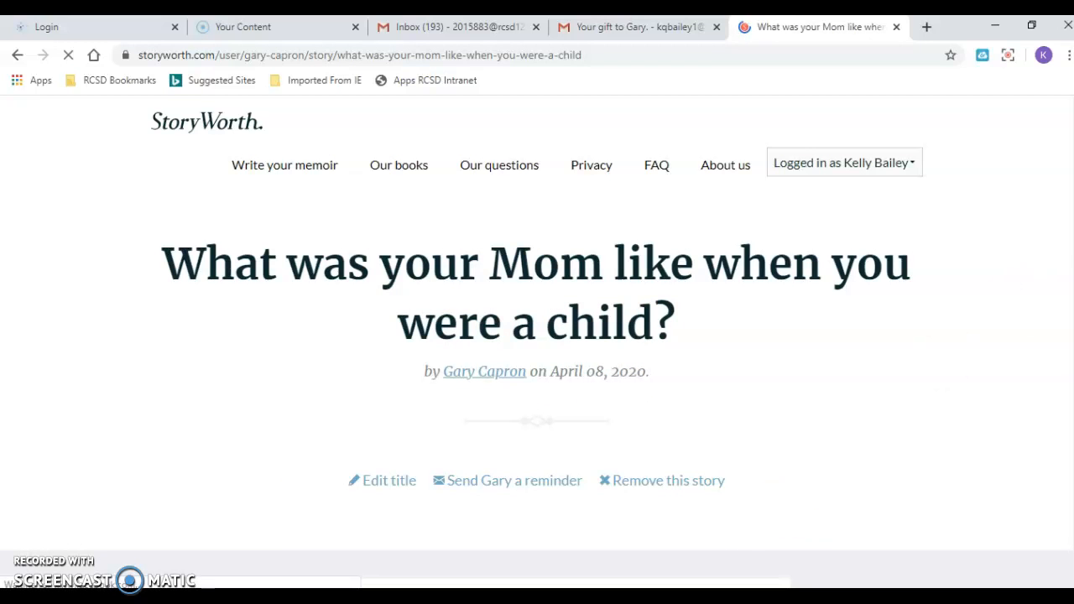
pyautogui.scroll(-3)
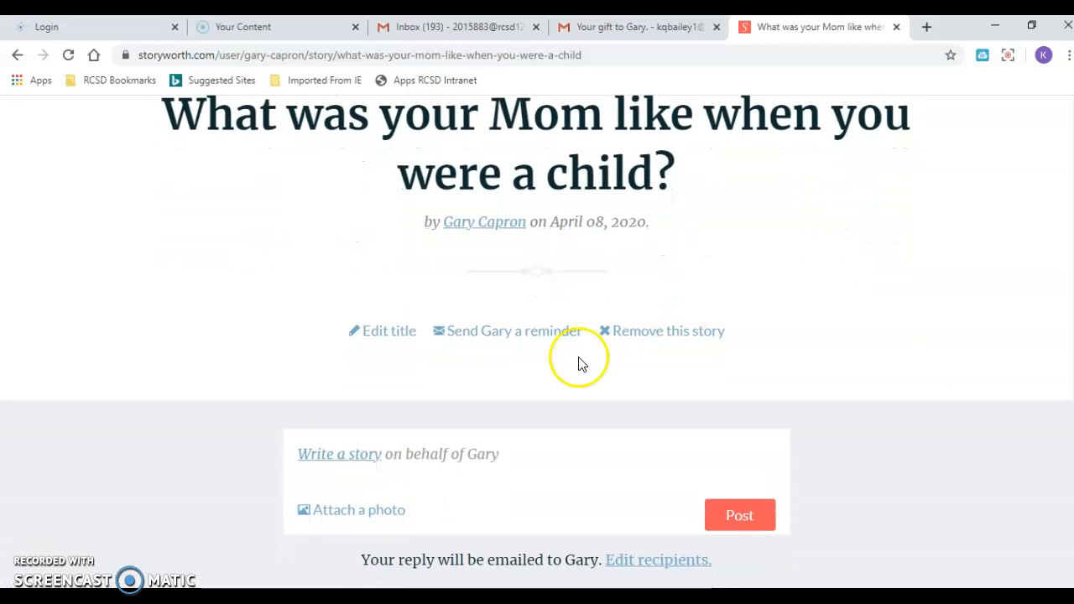
pyautogui.moveTo(339, 461)
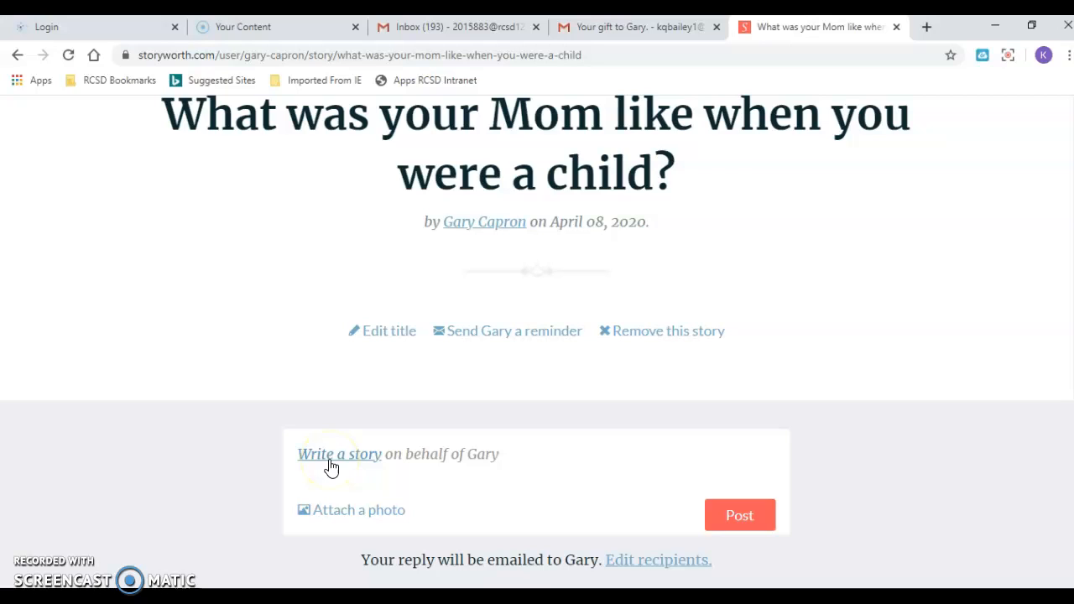
pyautogui.moveTo(570, 192)
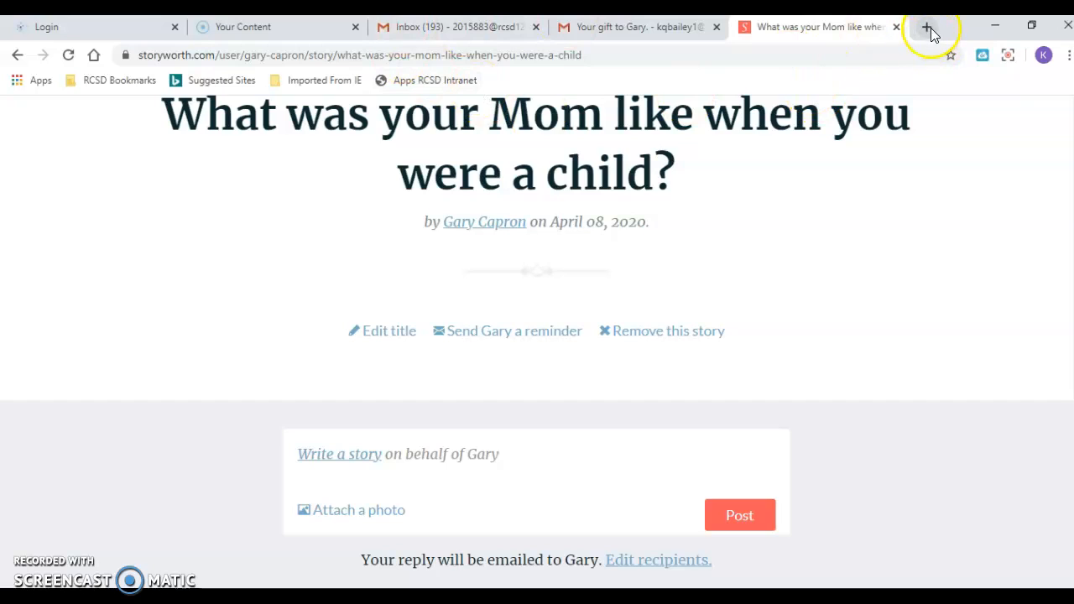
# Step: Open Google Docs home in a new Chrome tab via the Google apps launcher
pyautogui.click(926, 26)
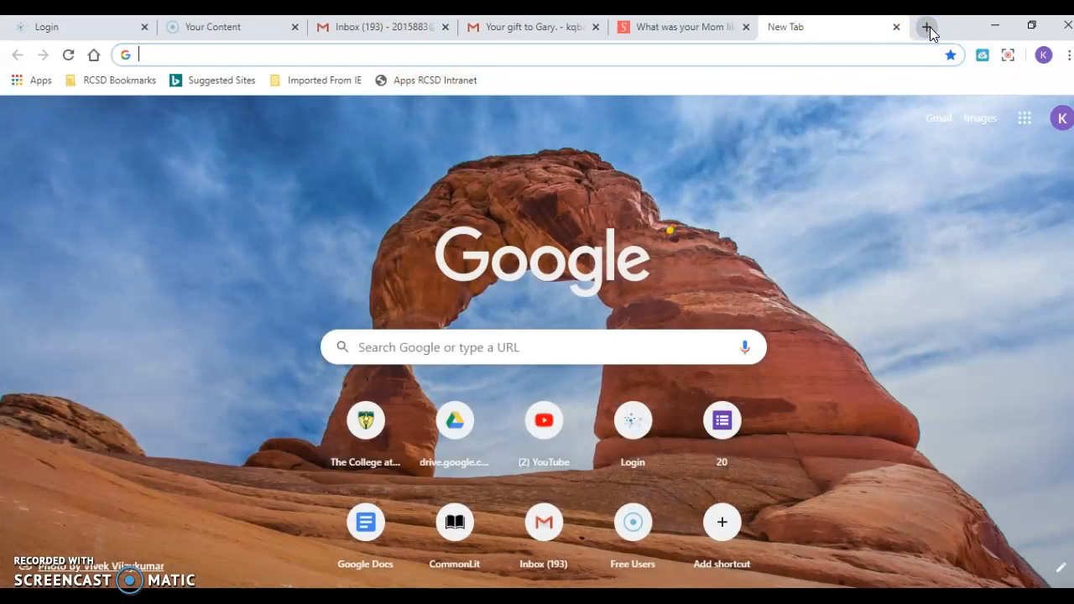
pyautogui.moveTo(1024, 118)
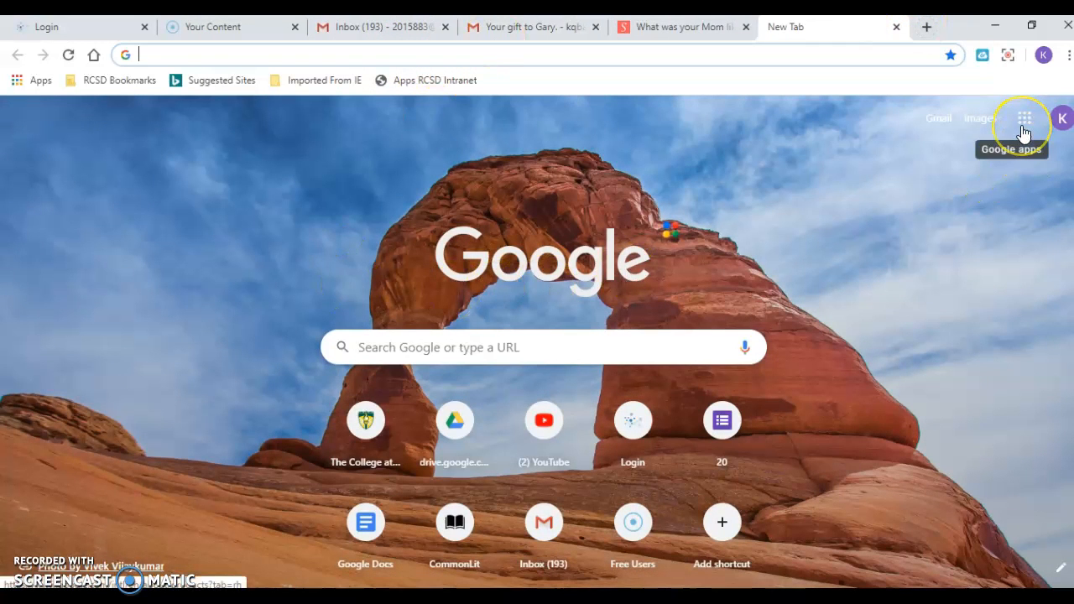
pyautogui.click(1024, 117)
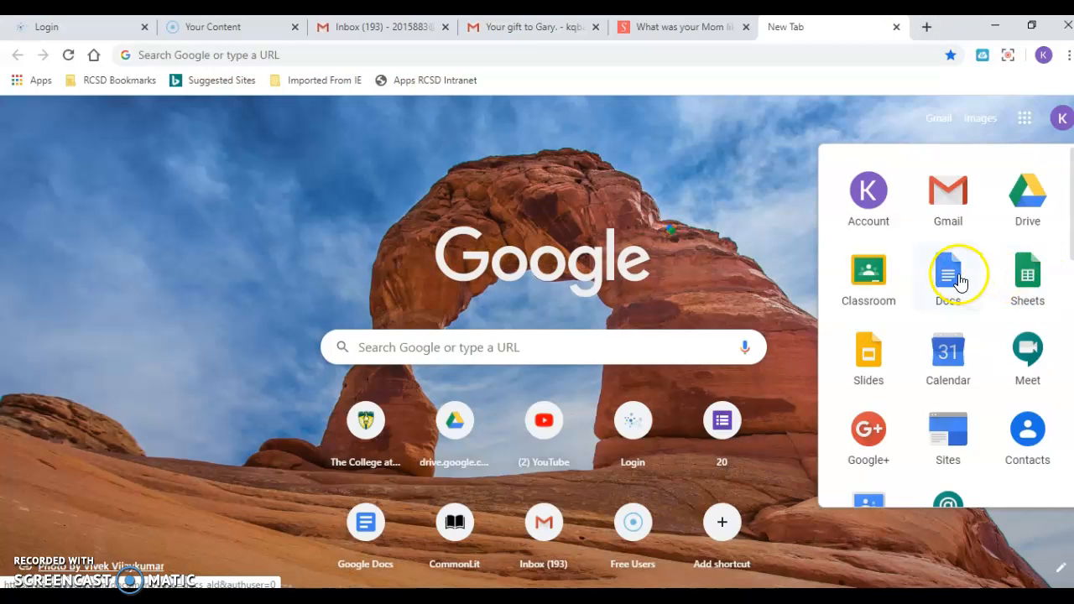
pyautogui.click(946, 272)
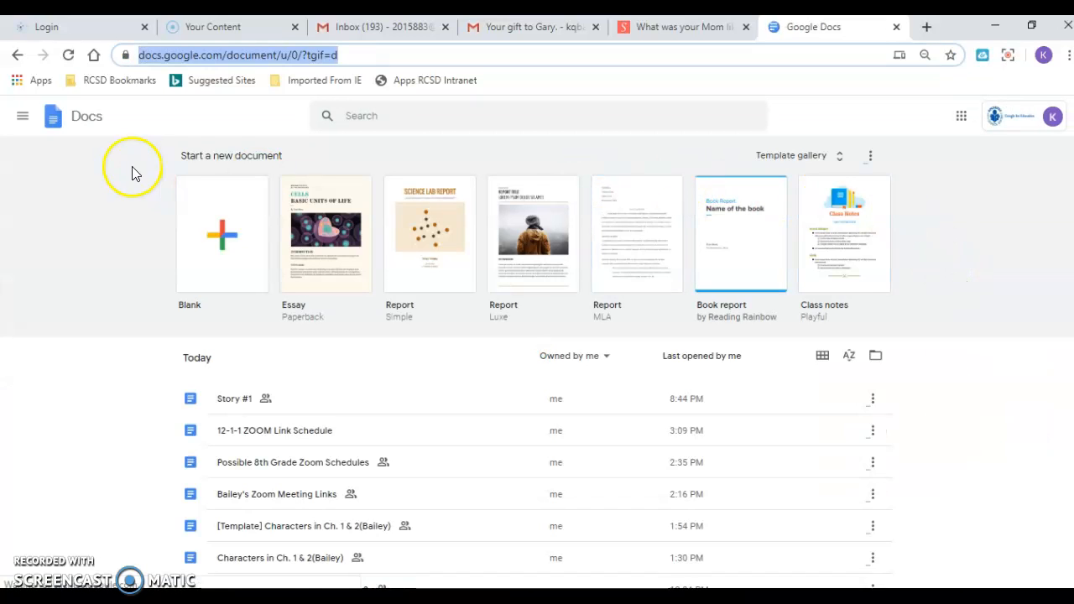
pyautogui.click(222, 235)
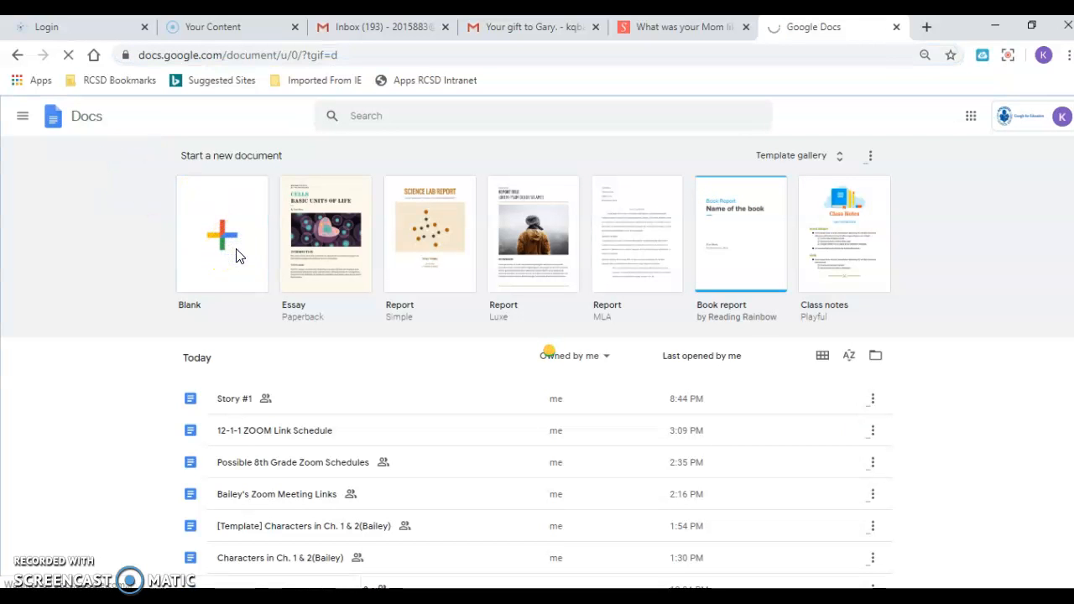
# Step: Start a blank document with the lines 'Story #2' and 'My Mom'
pyautogui.click(221, 235)
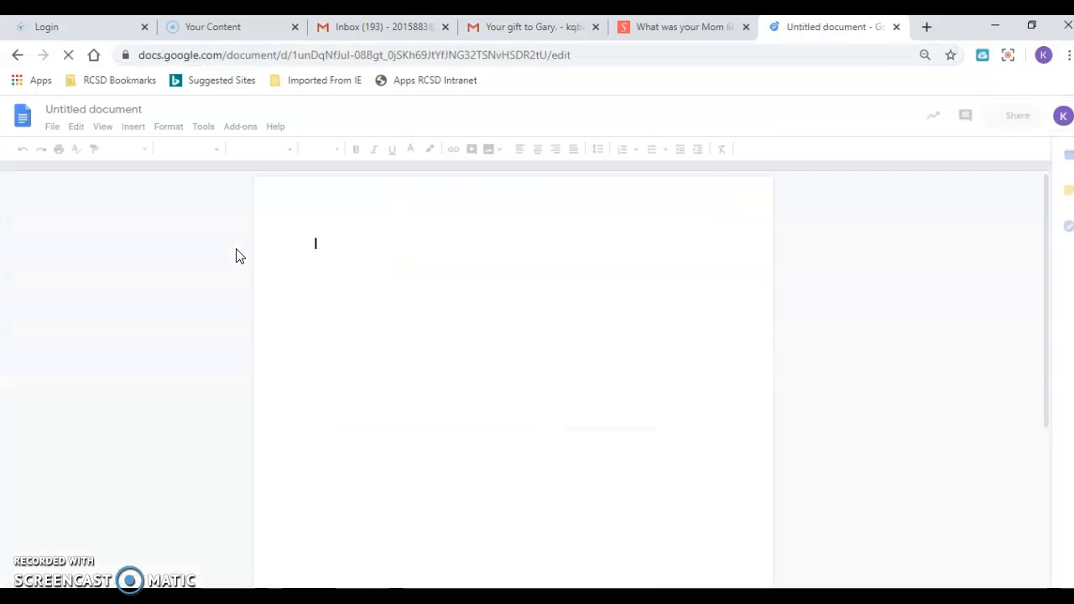
pyautogui.write('s')
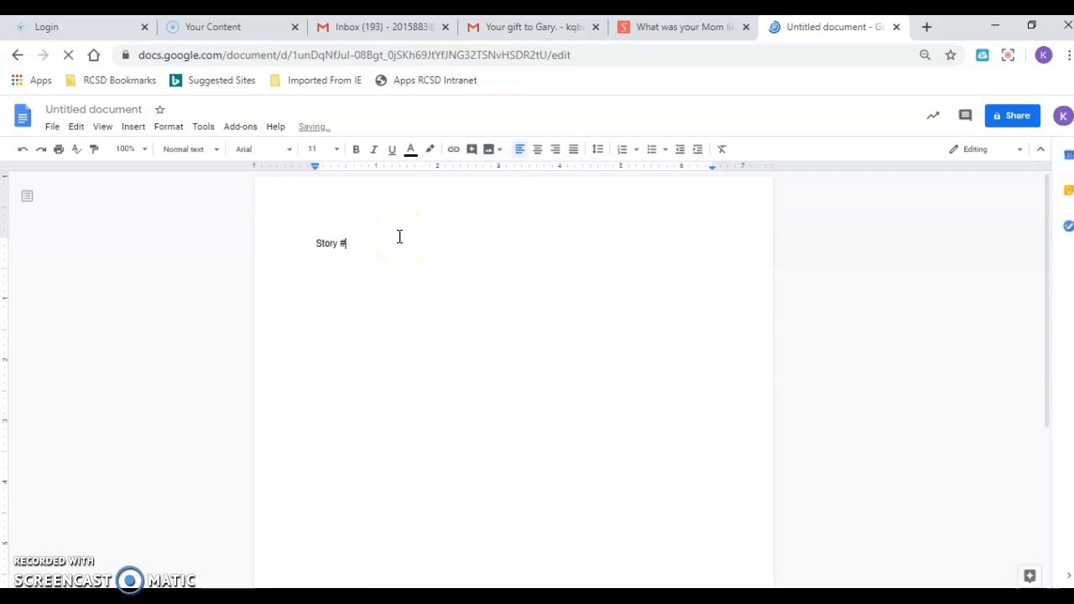
pyautogui.write('2')
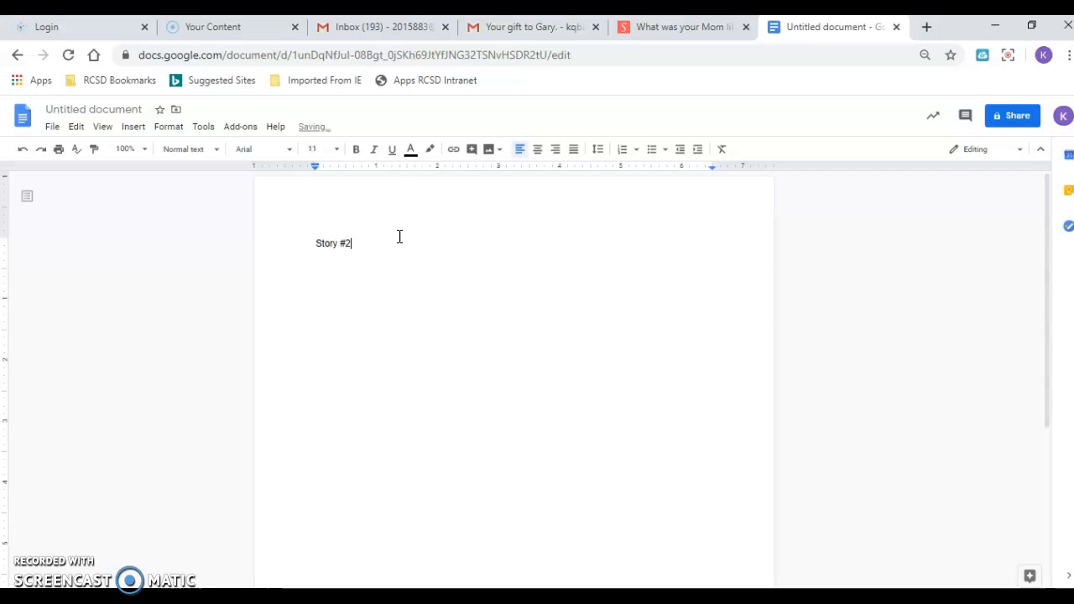
pyautogui.press('enter')
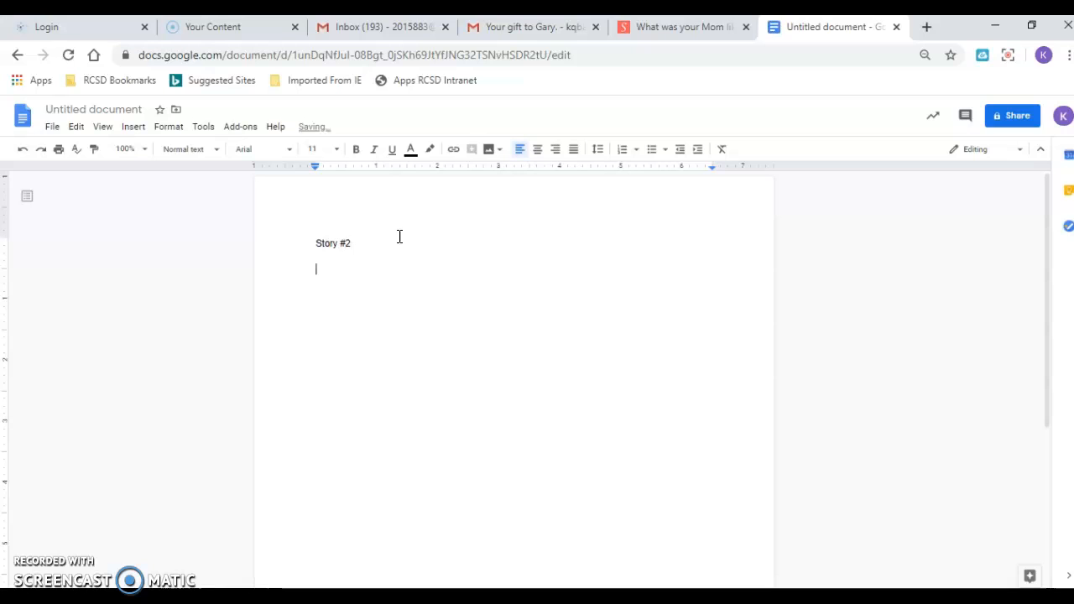
pyautogui.write('My')
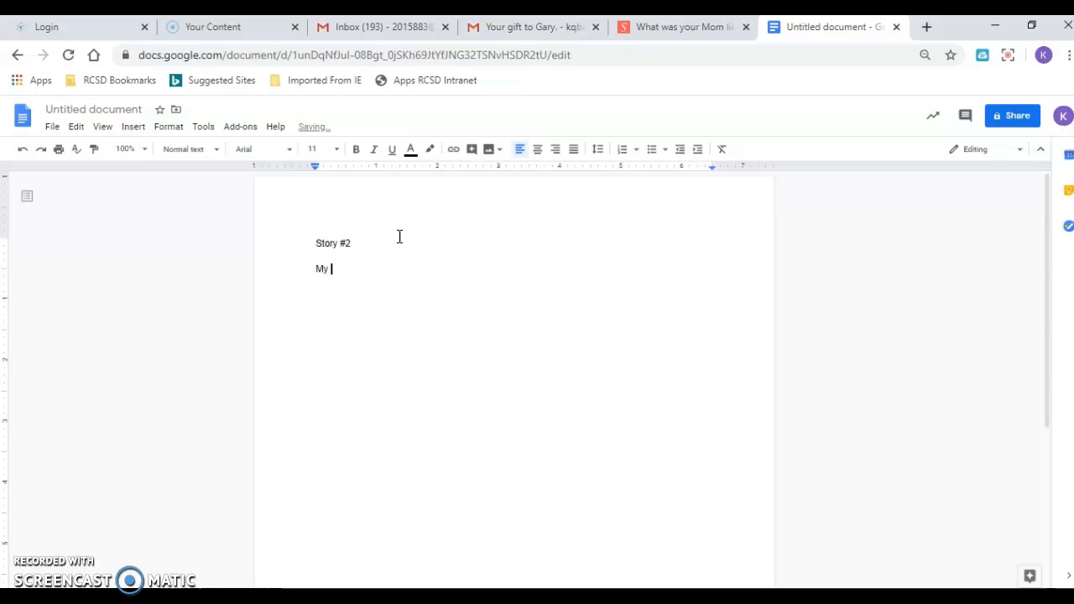
pyautogui.write('Mom')
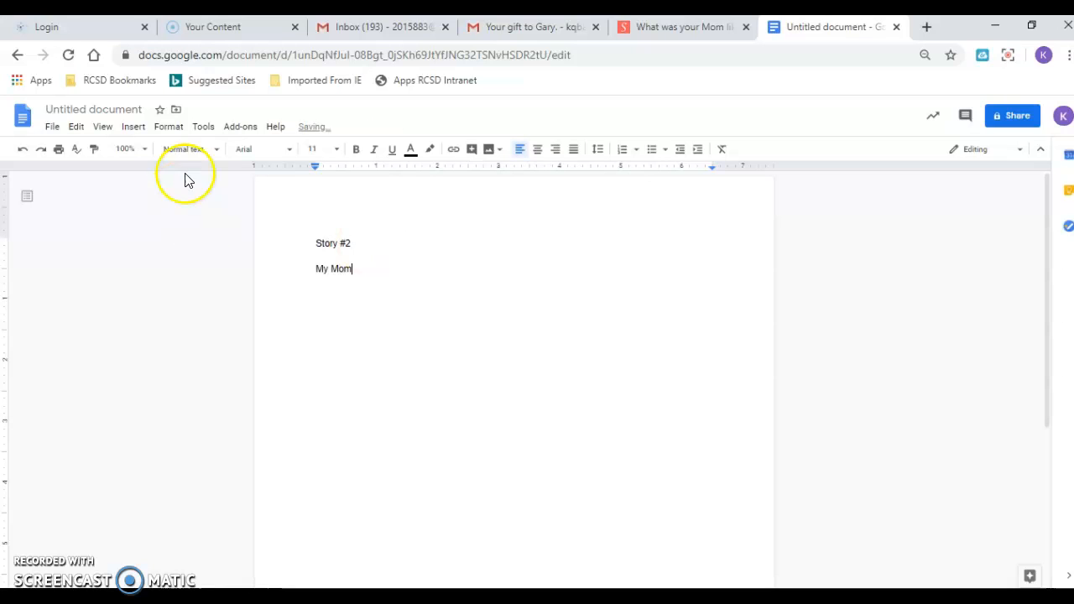
# Step: Rename the document 'Story #2' and turn on Tools > Voice typing
pyautogui.click(94, 109)
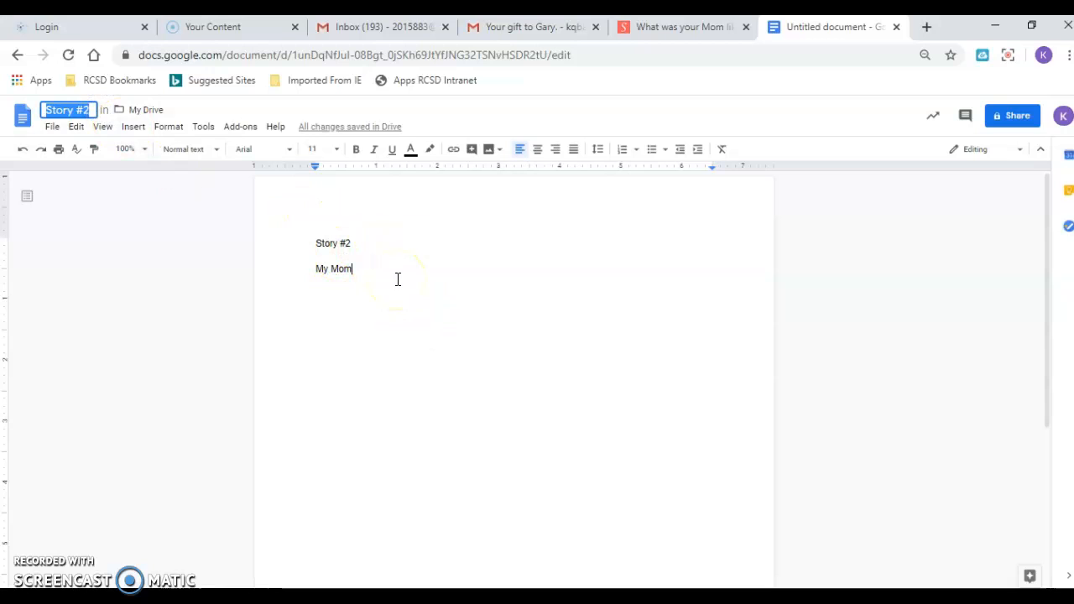
pyautogui.press('enter')
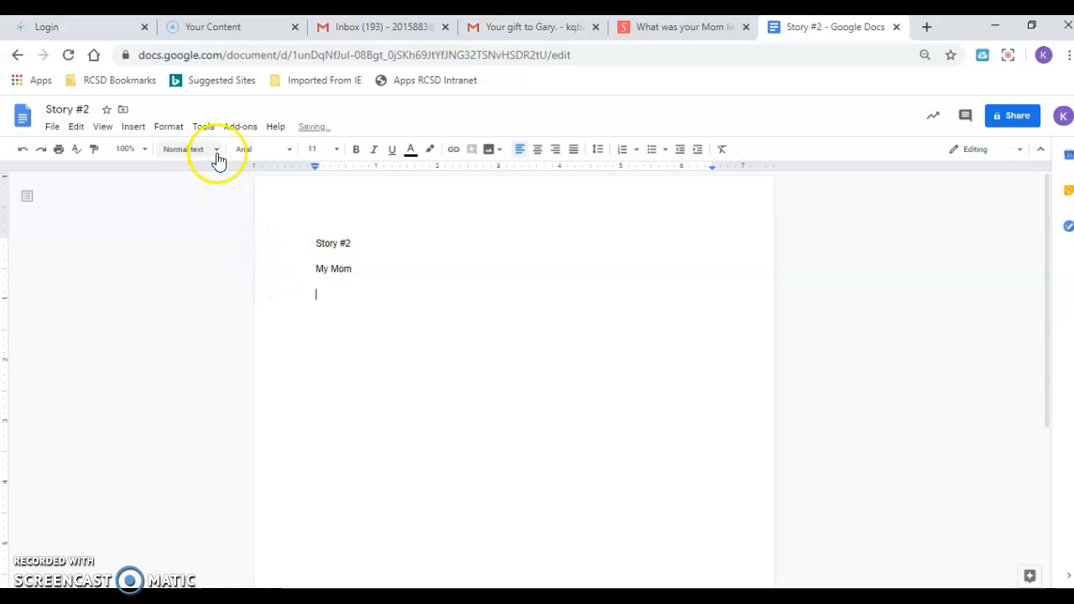
pyautogui.click(203, 127)
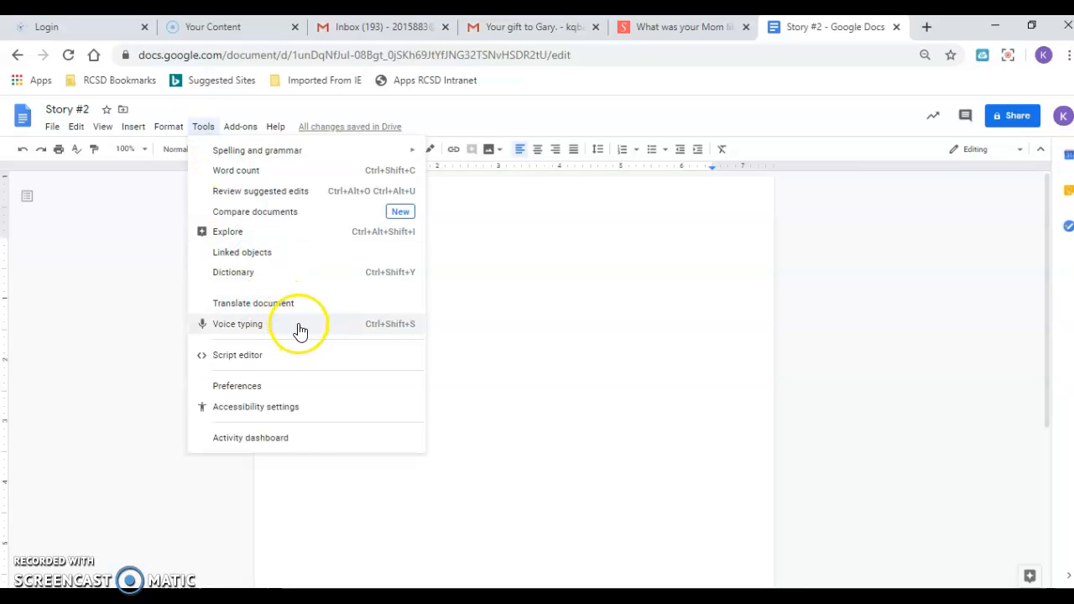
pyautogui.click(239, 324)
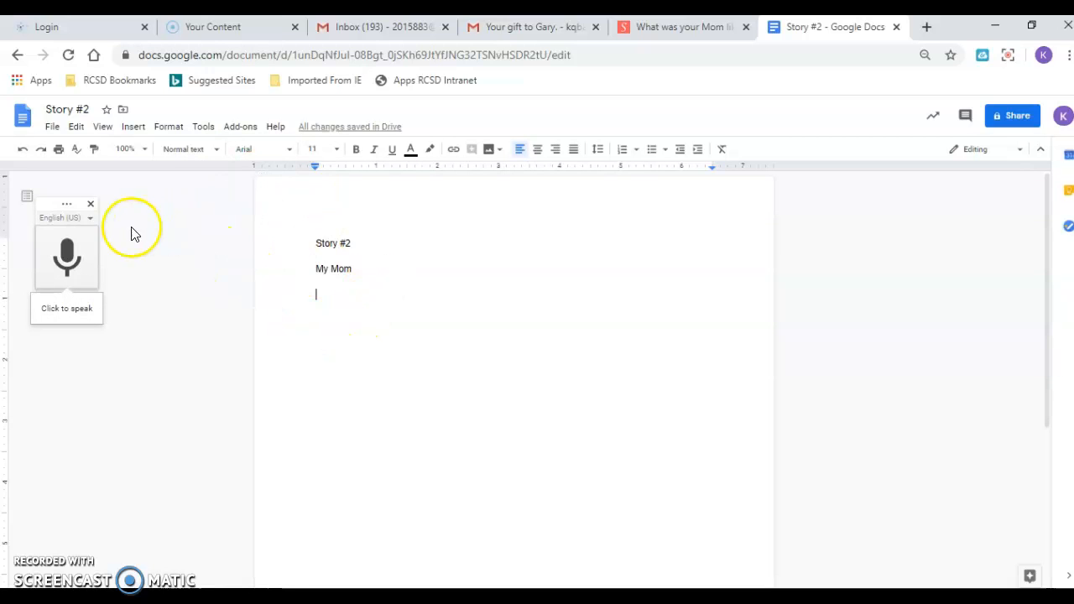
pyautogui.click(91, 204)
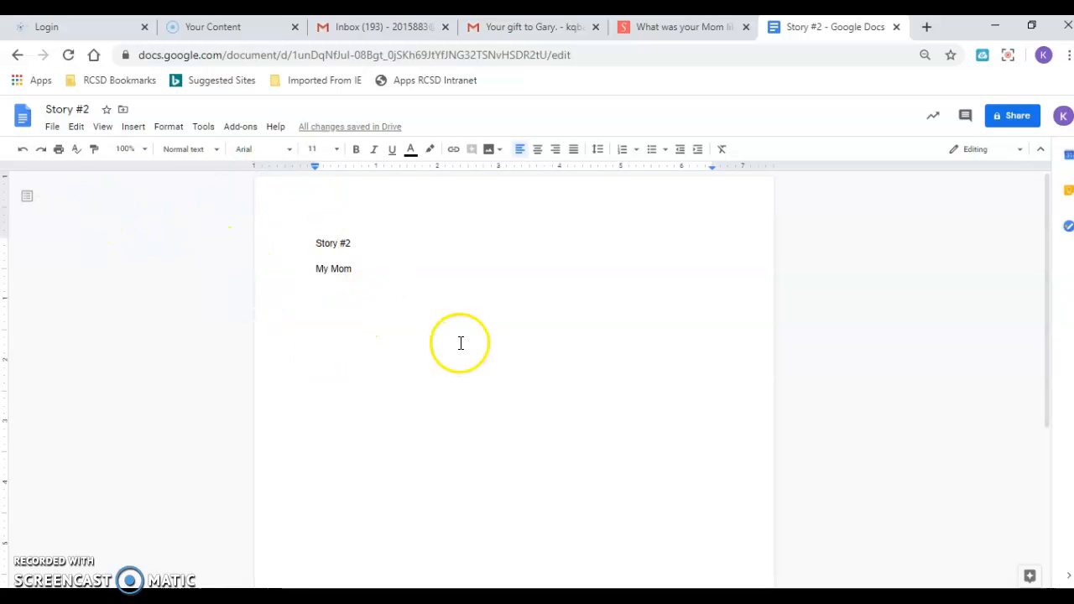
pyautogui.moveTo(296, 225)
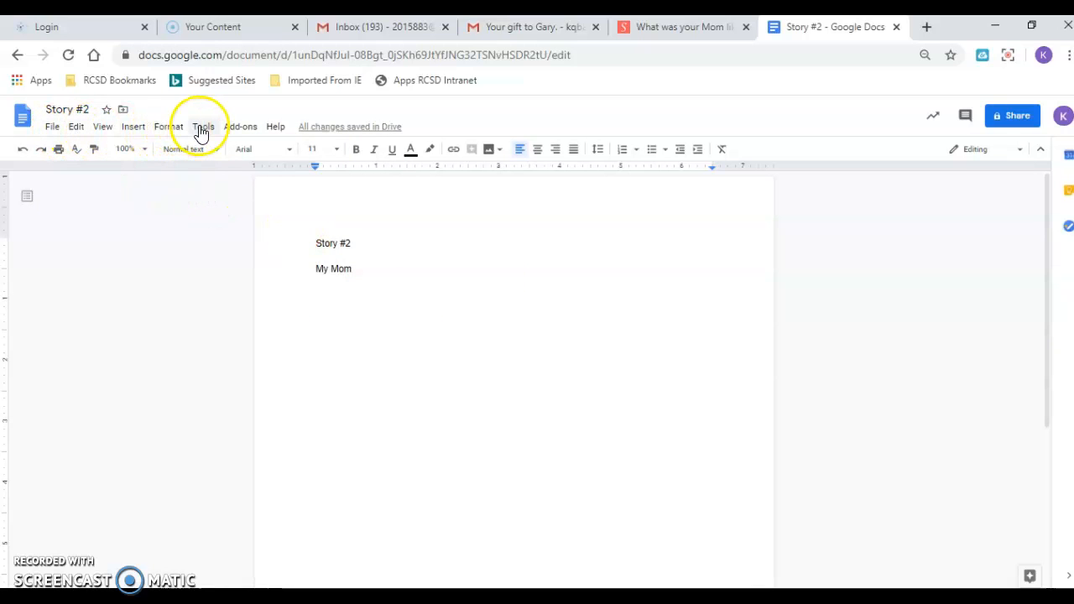
pyautogui.click(202, 128)
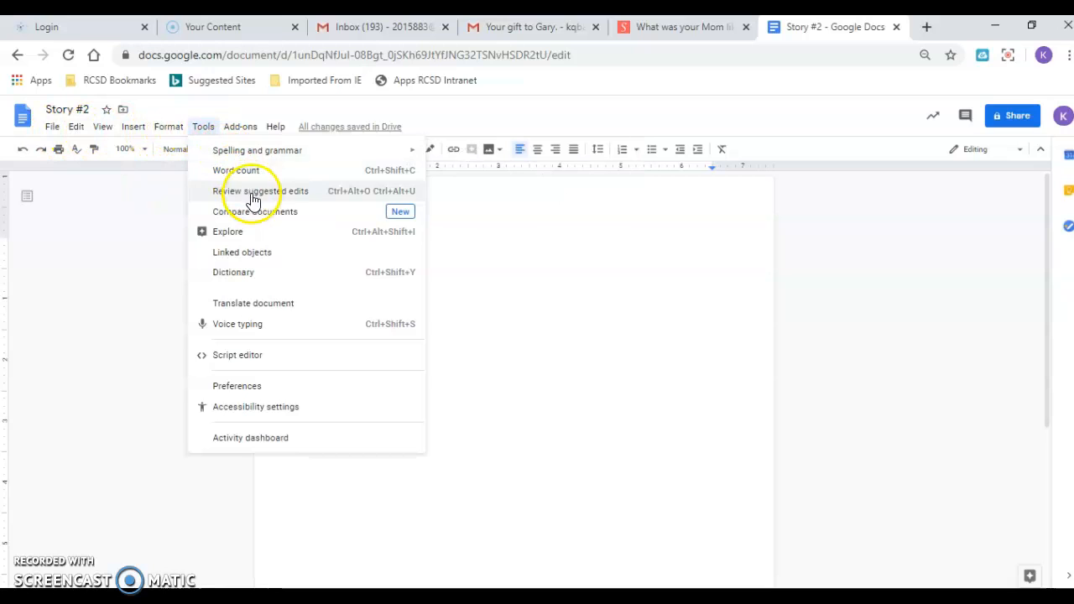
pyautogui.moveTo(265, 329)
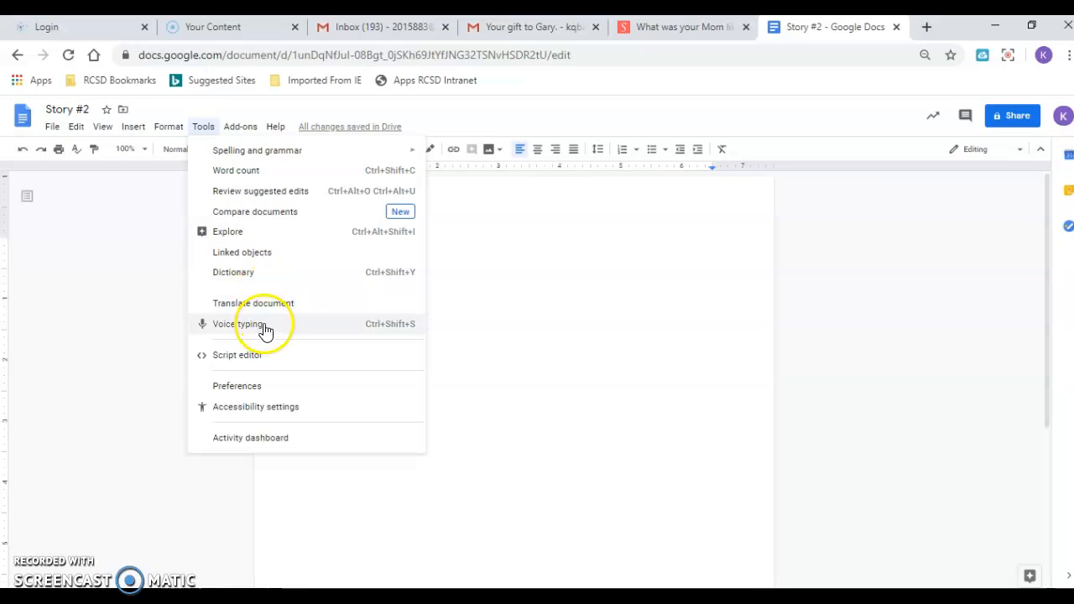
pyautogui.click(238, 324)
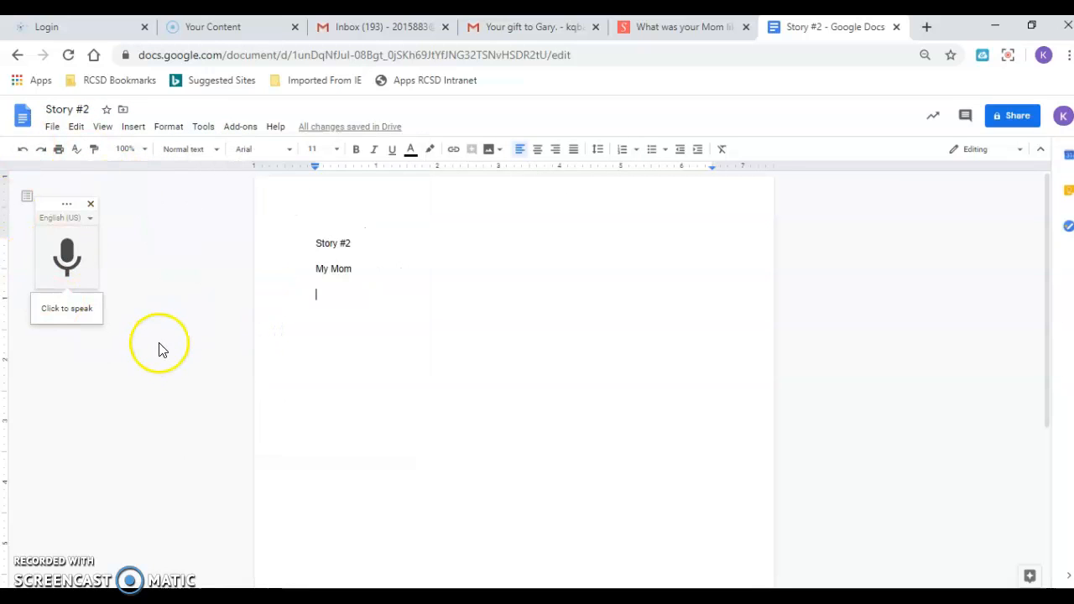
pyautogui.moveTo(101, 251)
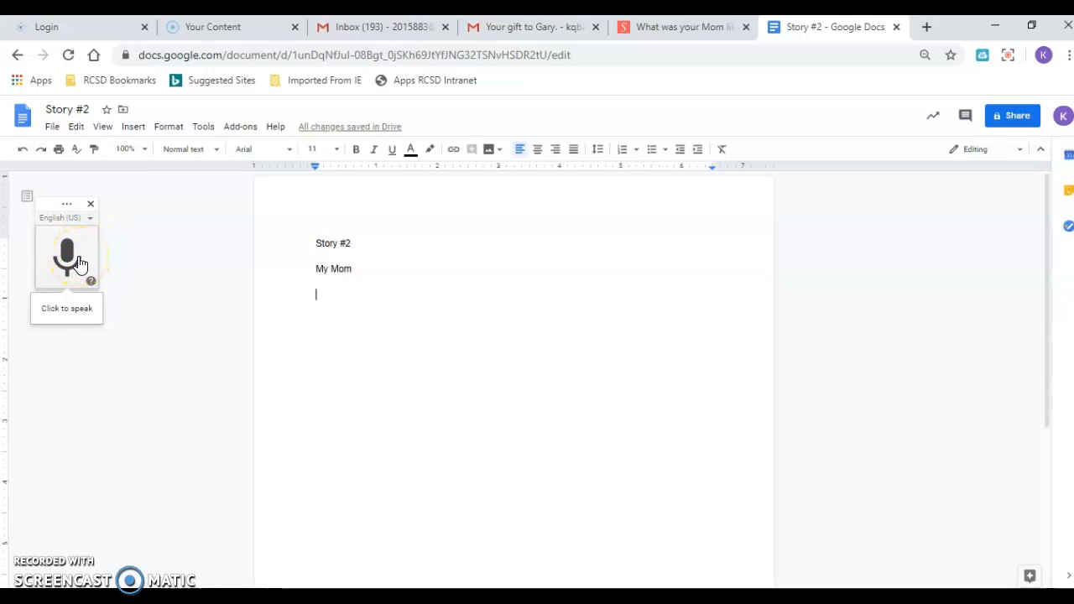
# Step: Dictate the paragraph about Mom smelling like roses and making mashed potatoes, ending 'unless I say.'
pyautogui.click(67, 257)
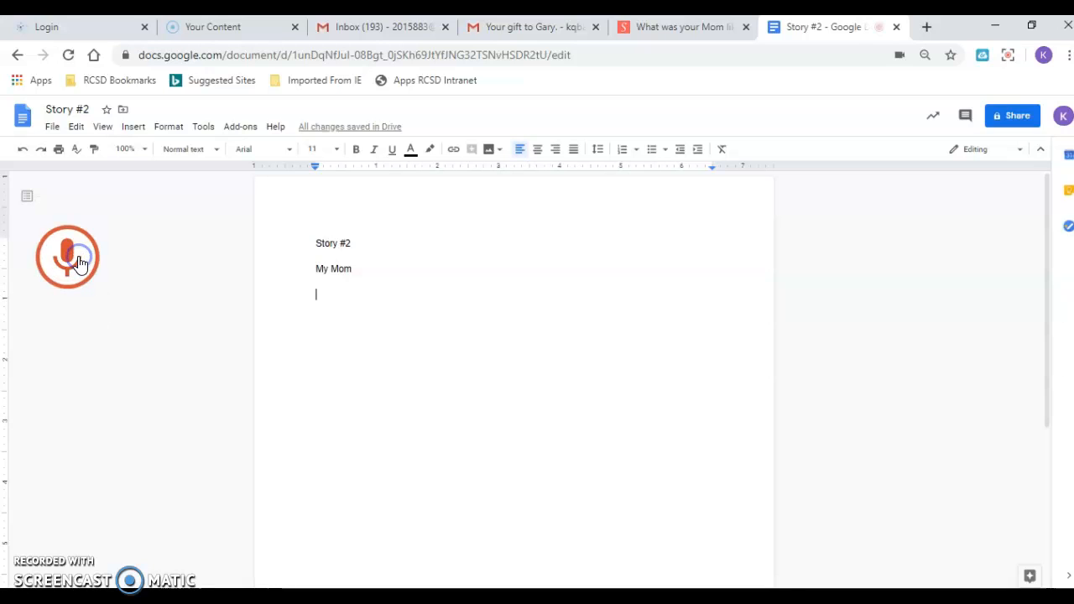
pyautogui.click(67, 257)
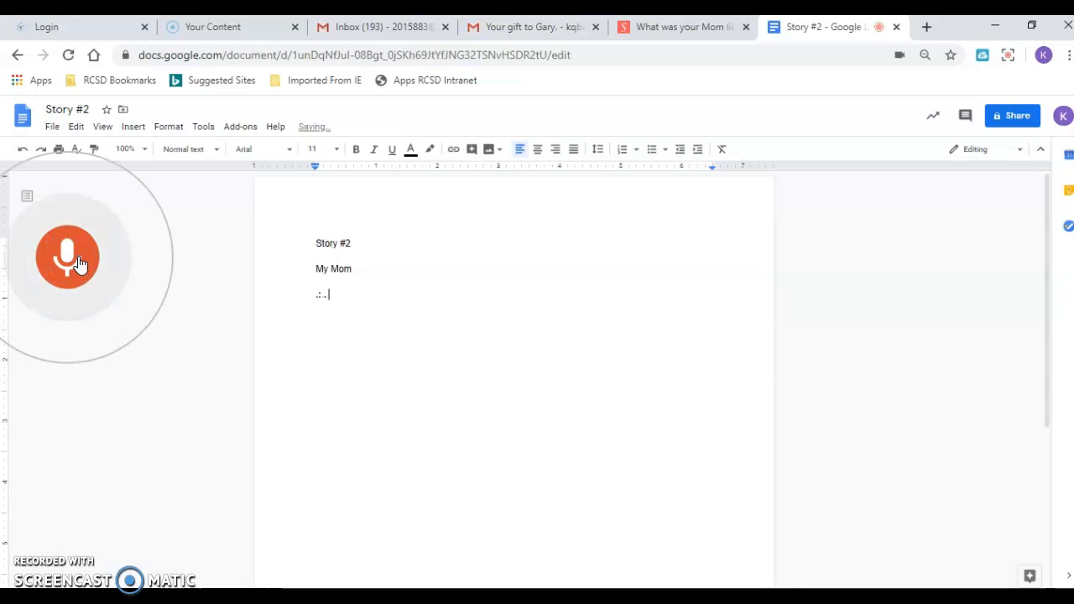
pyautogui.write('My mom always smelled like')
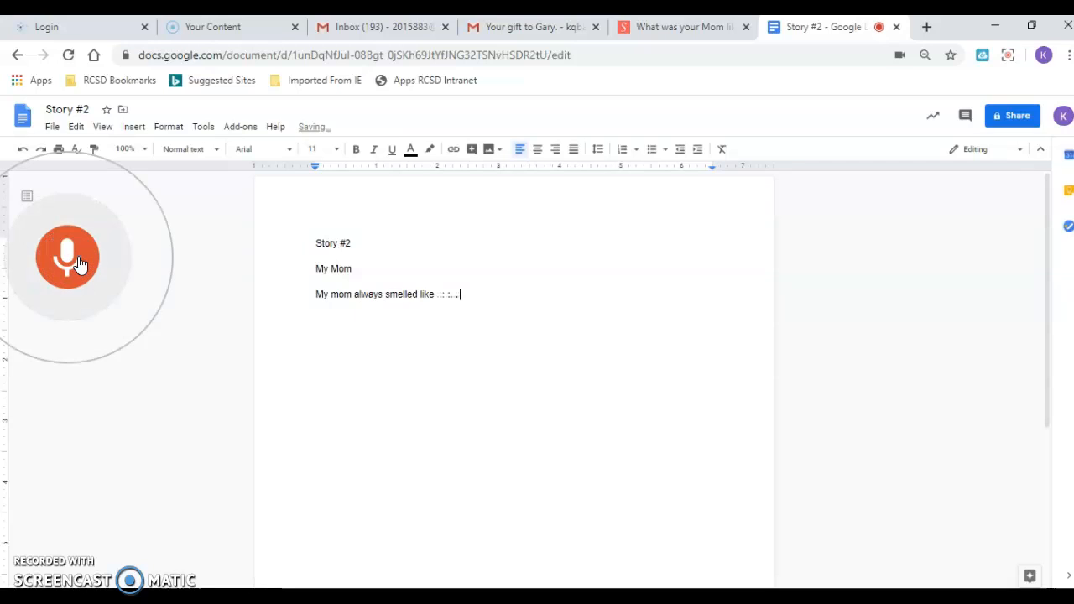
pyautogui.write('smells like roses. Her')
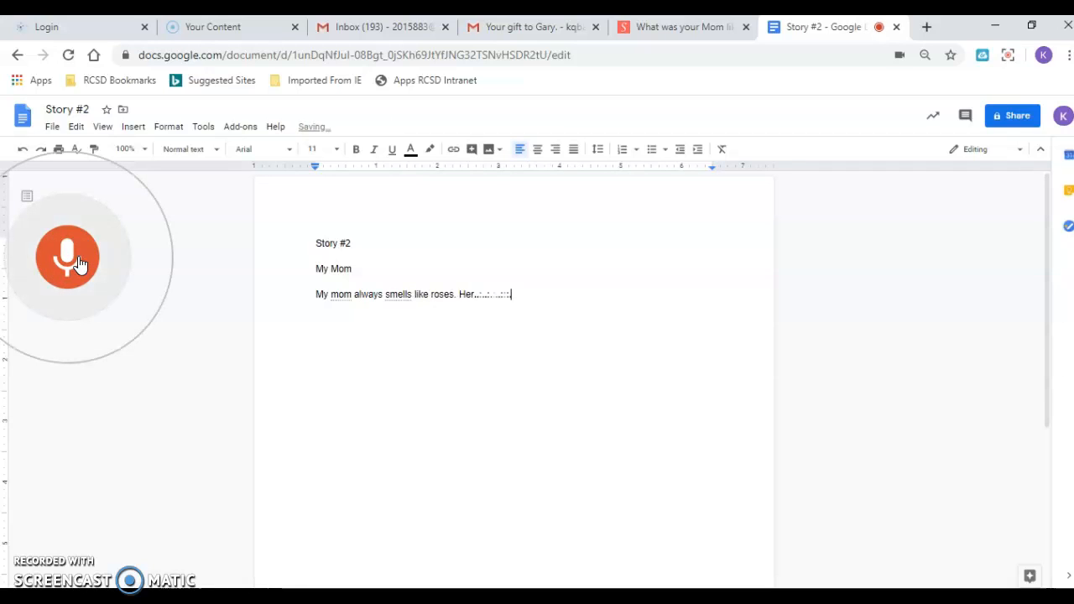
pyautogui.write('perfume must have been something to do with roses I really')
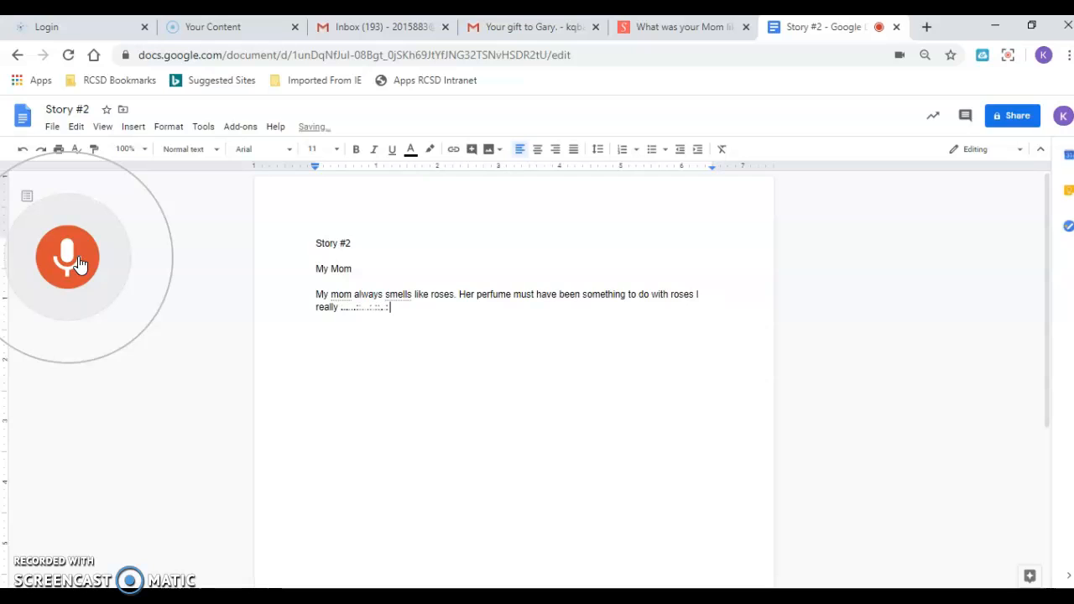
pyautogui.write('appreciated how she would always make')
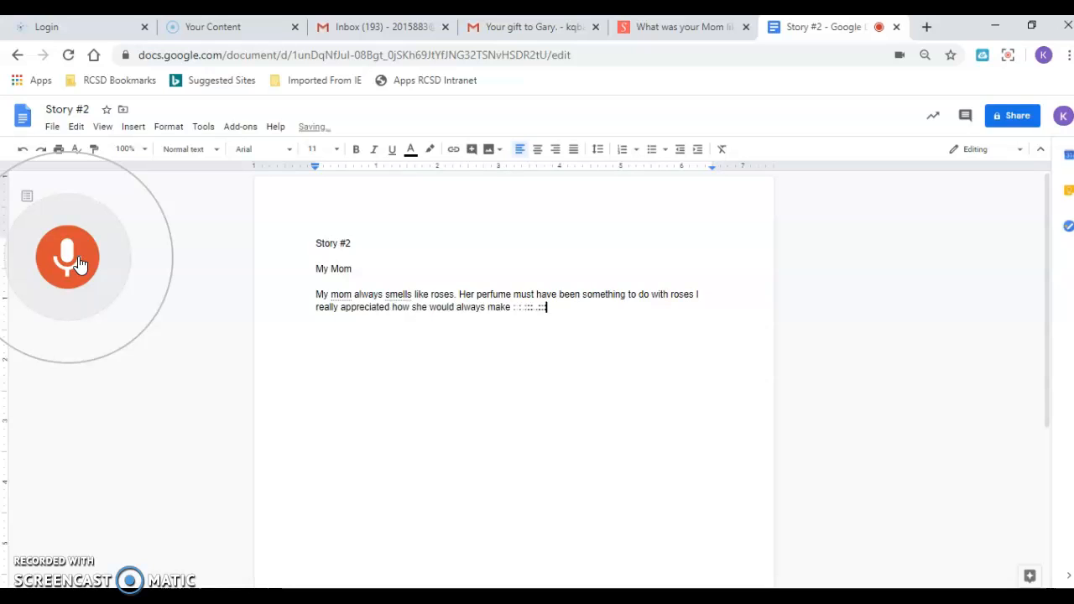
pyautogui.write("mashed potatoes whenever I ask. So now I'm")
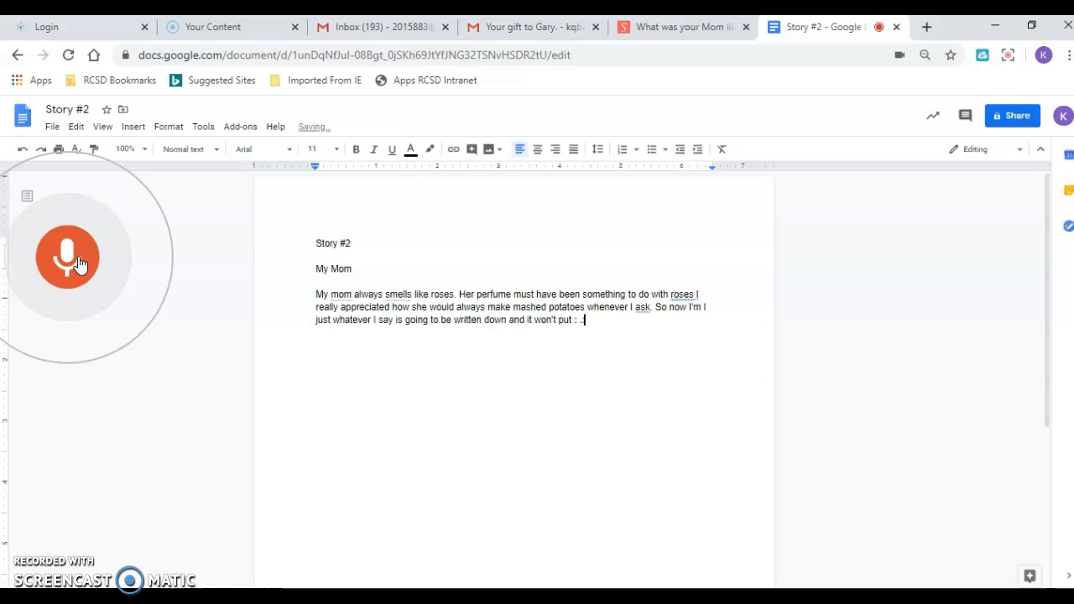
pyautogui.write('In a sentence')
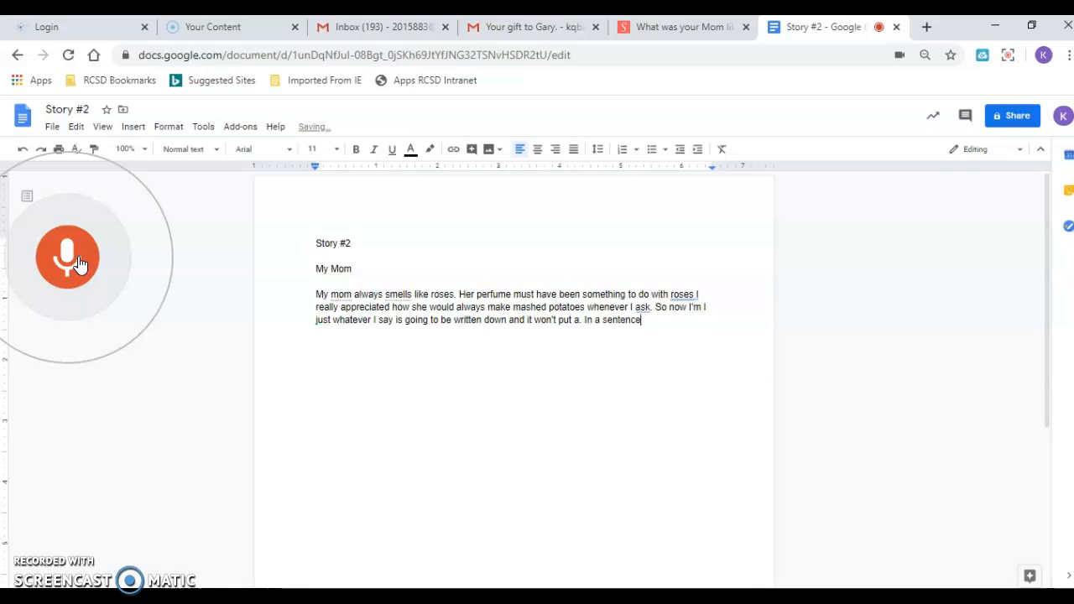
pyautogui.write('unless I say.')
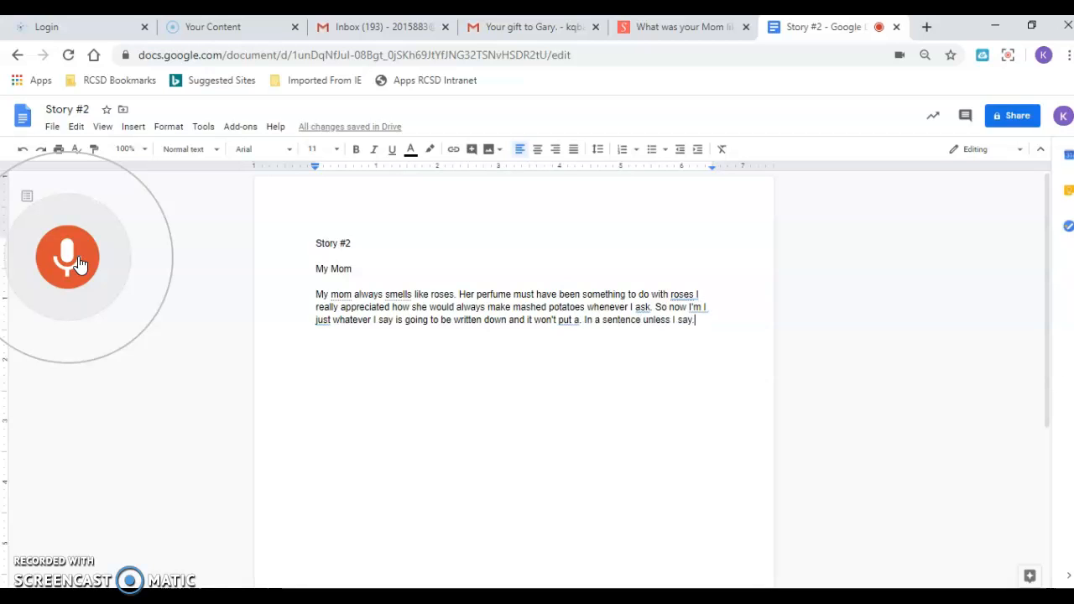
# Step: Stop voice typing from the microphone so the dictated paragraph stays as written
pyautogui.click(67, 259)
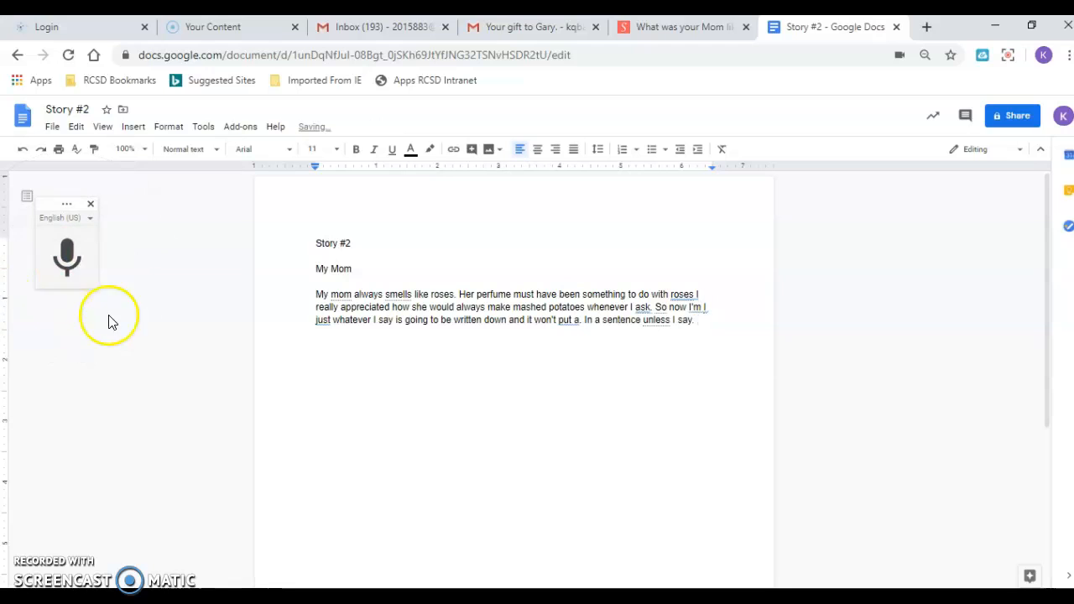
pyautogui.moveTo(772, 350)
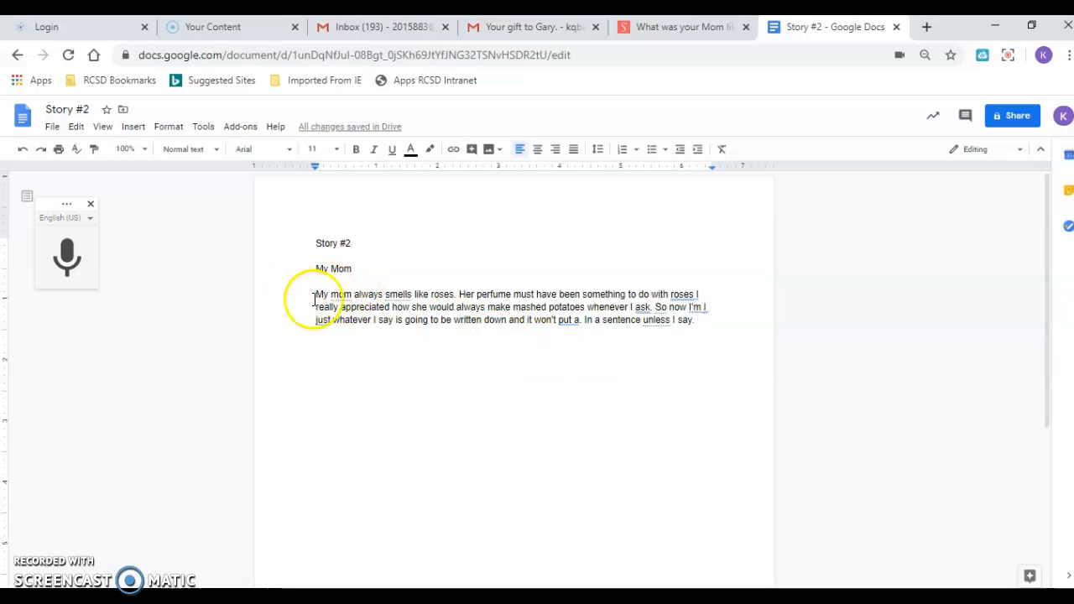
pyautogui.moveTo(490, 300)
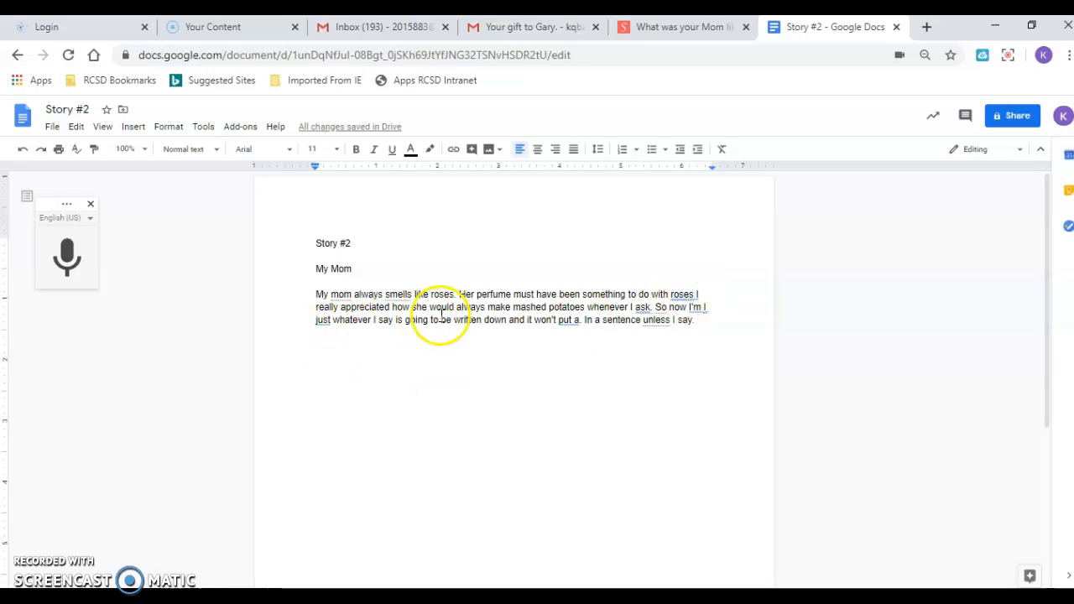
pyautogui.moveTo(507, 317)
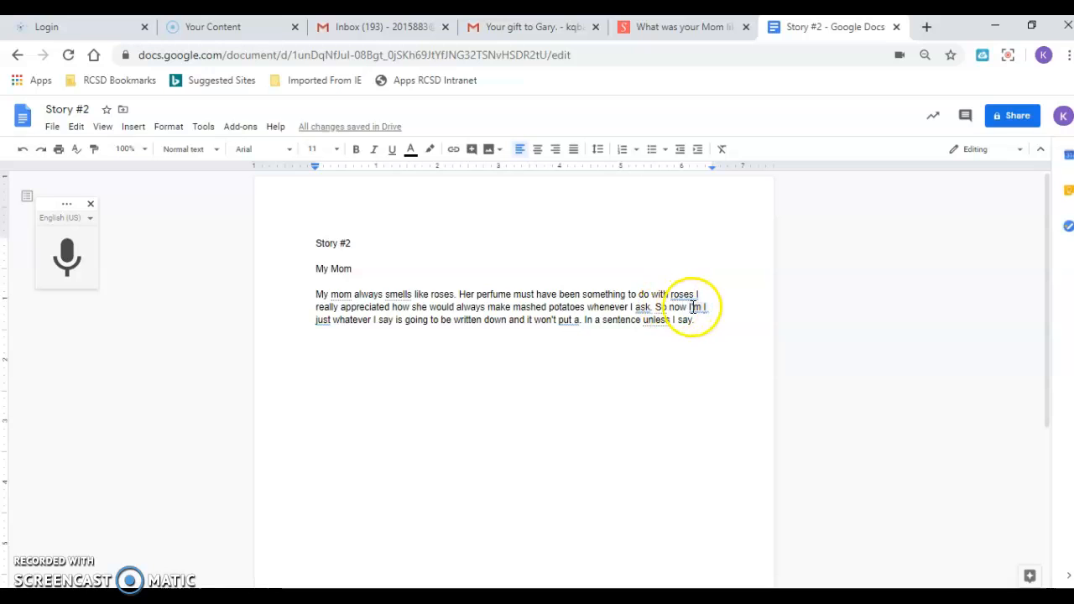
pyautogui.moveTo(539, 327)
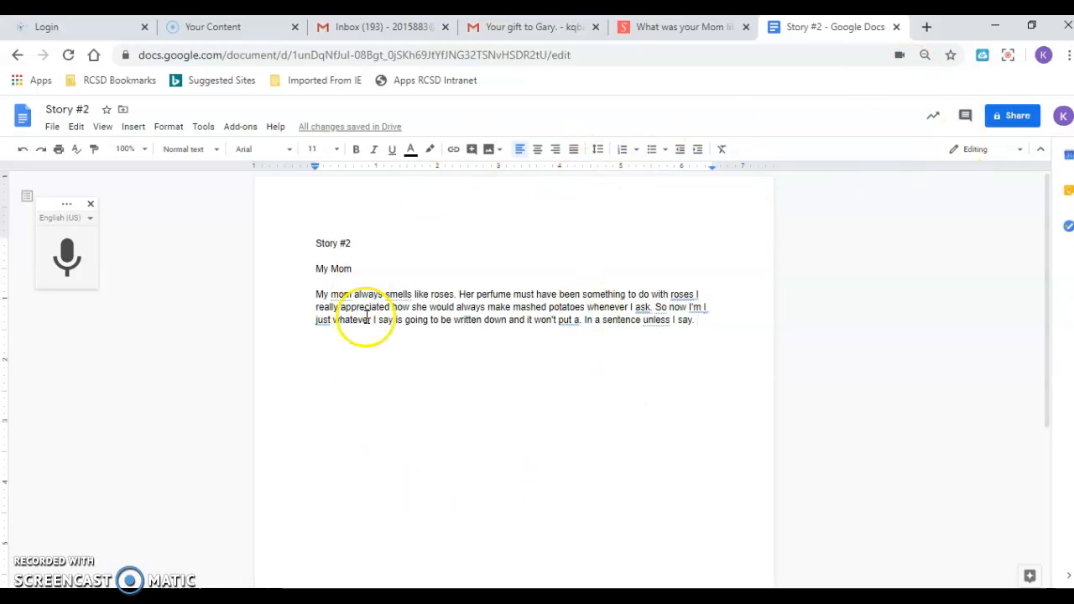
pyautogui.moveTo(1010, 116)
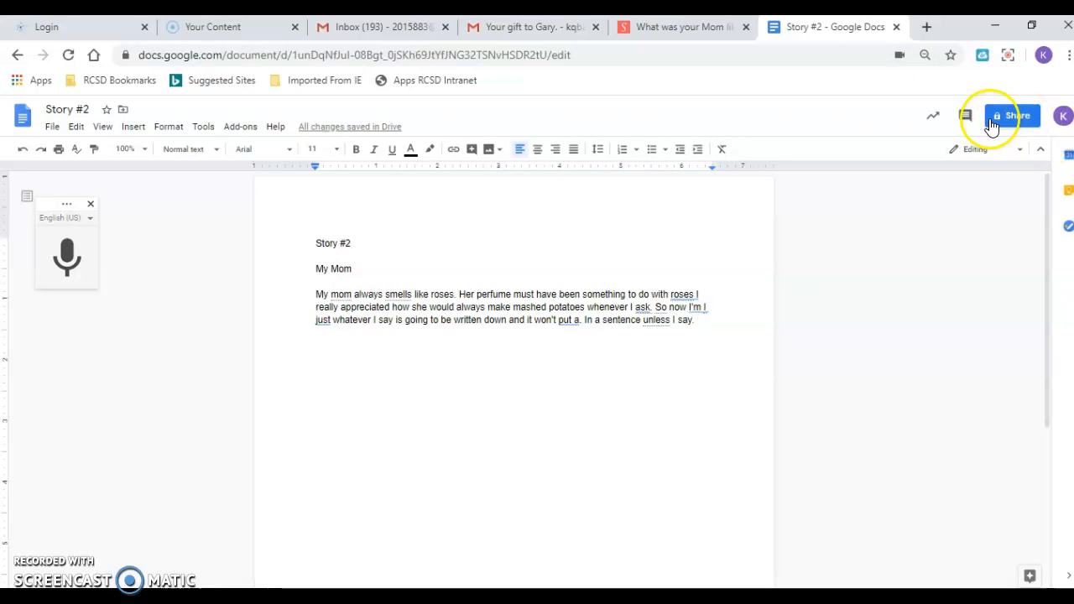
# Step: Share Story #2 with the suggested contact entered in the Share dialog
pyautogui.click(1011, 114)
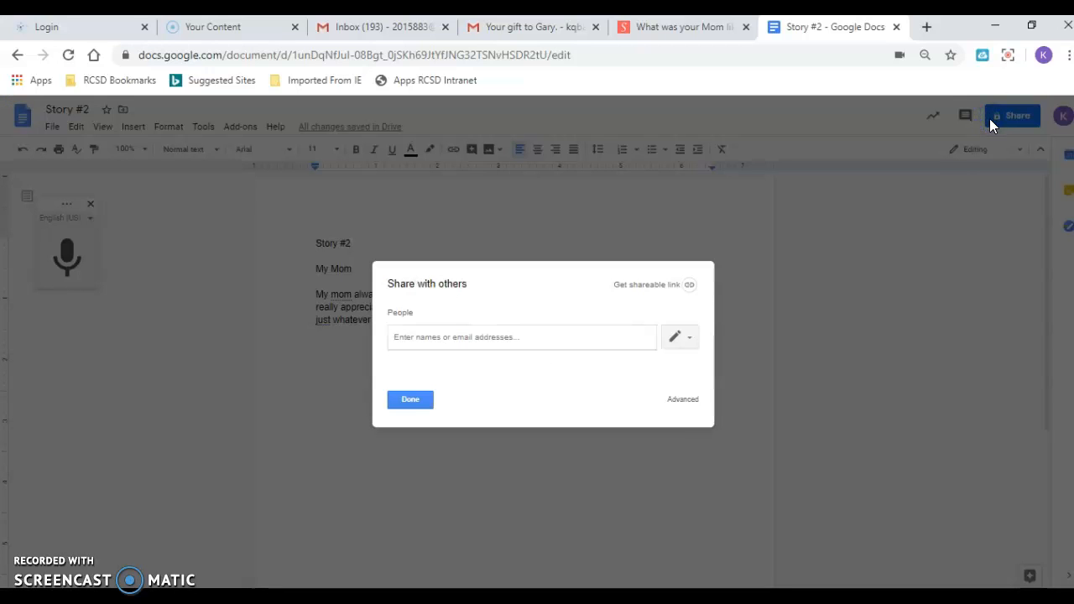
pyautogui.click(472, 335)
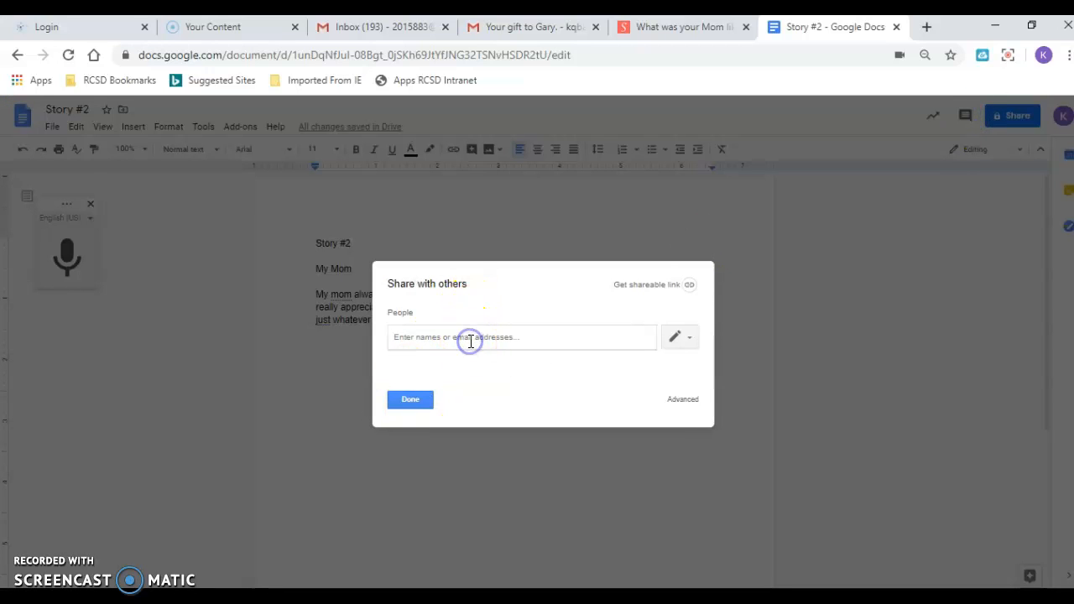
pyautogui.write('kqba')
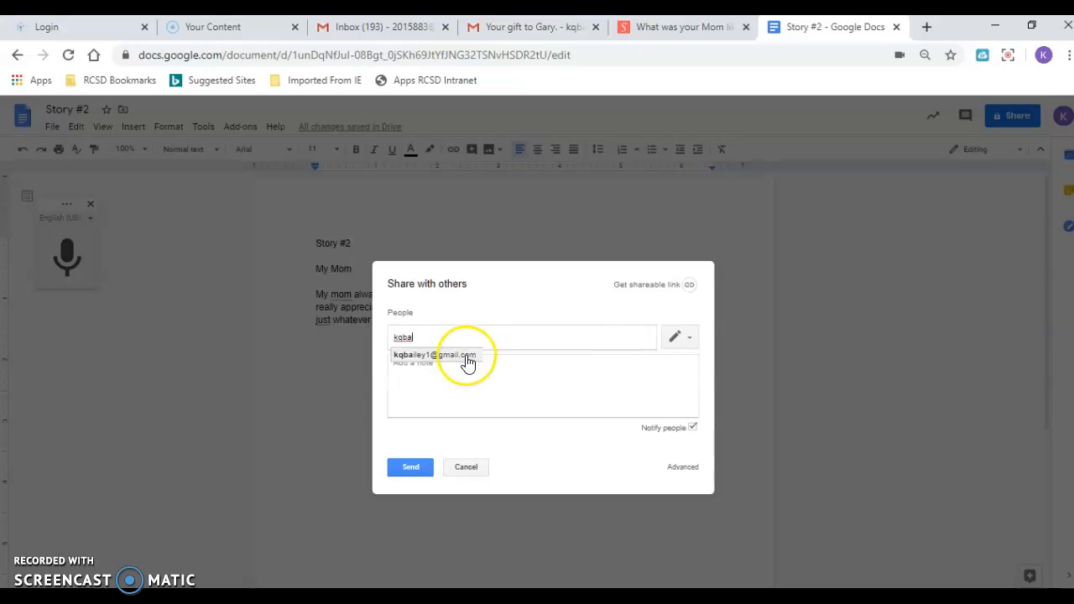
pyautogui.click(435, 354)
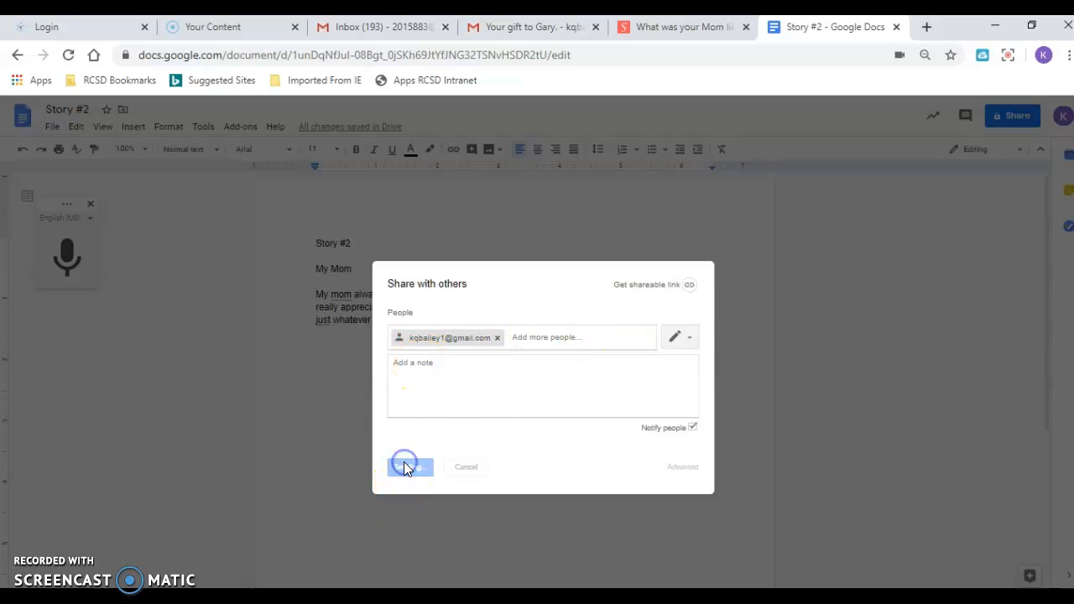
# Step: Send the invitation, confirming sharing outside the organization
pyautogui.click(410, 466)
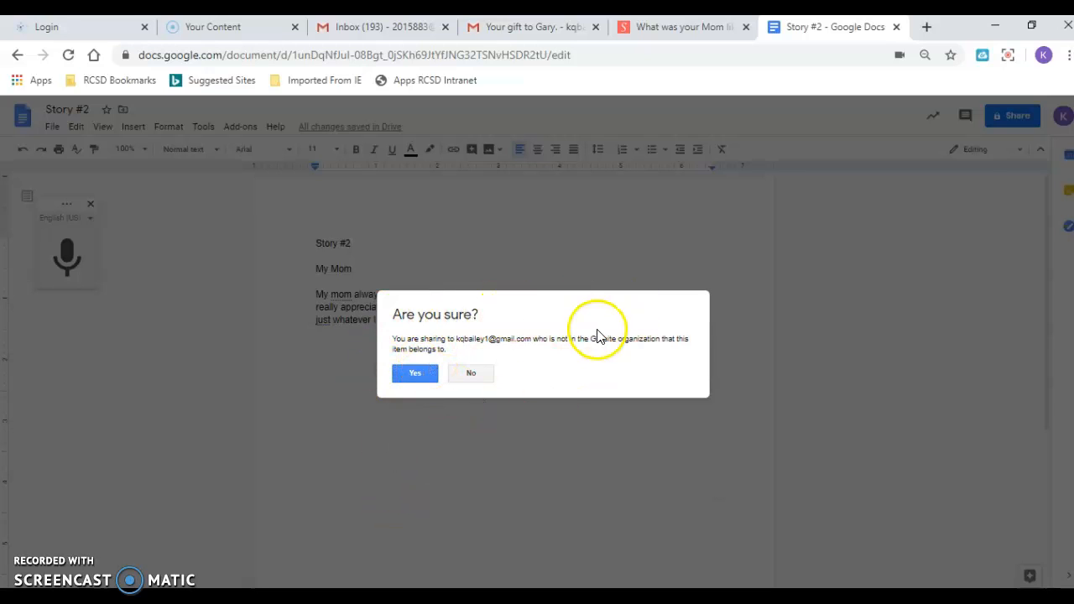
pyautogui.click(415, 373)
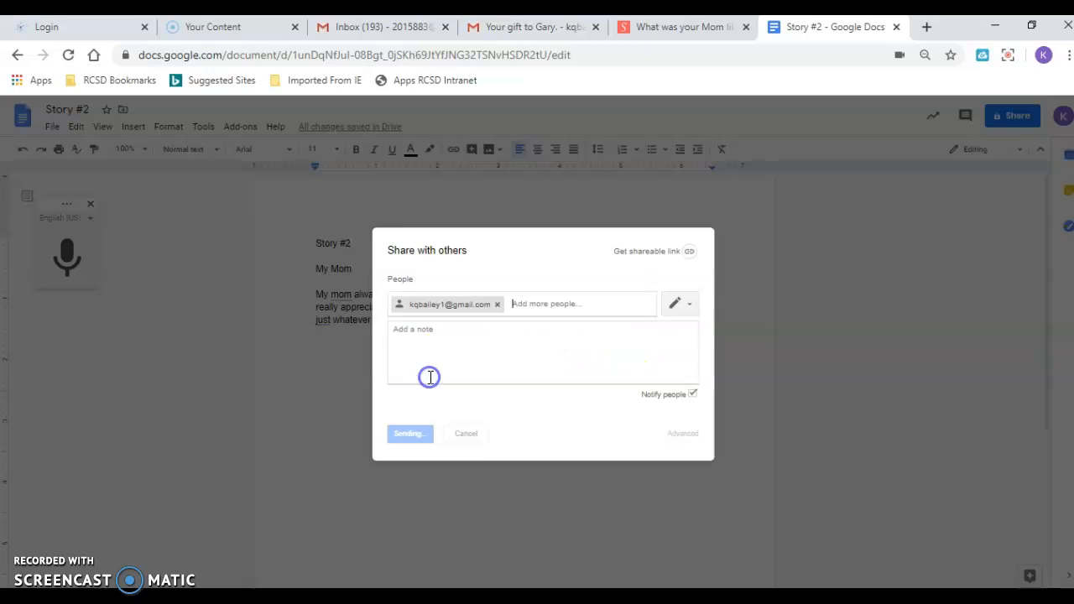
pyautogui.click(410, 433)
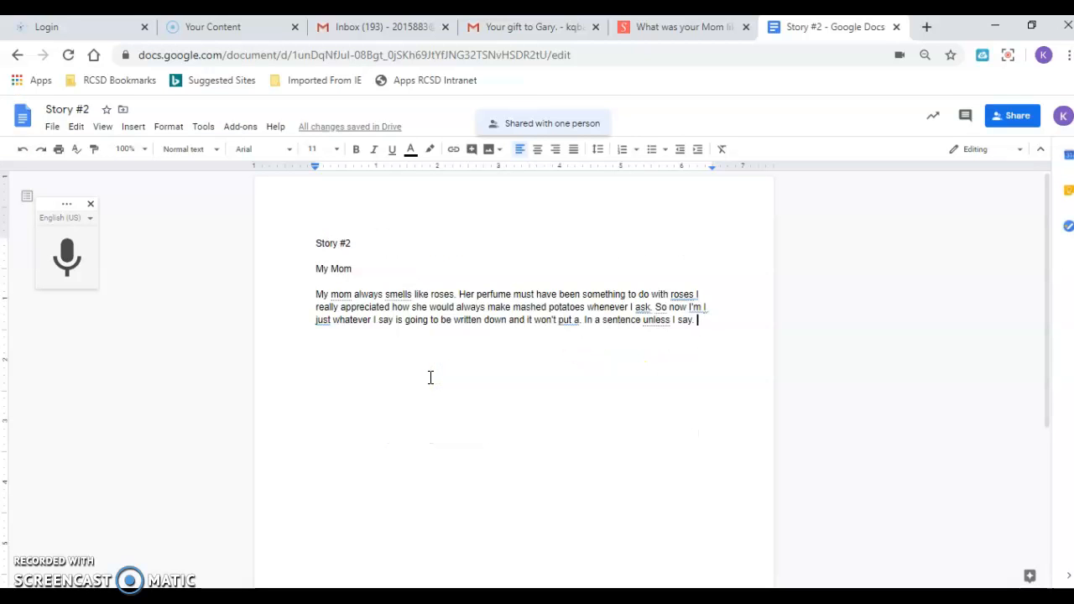
pyautogui.moveTo(406, 27)
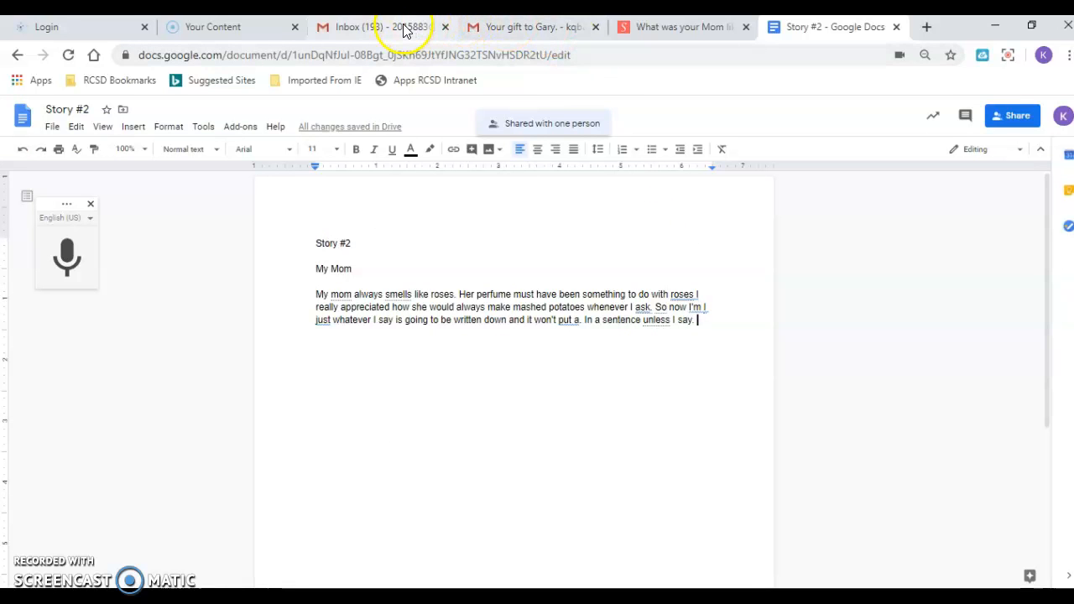
# Step: Check the Gmail inbox for the 'Story #2 - Invitation to edit' email, then return to the StoryWorth Mom story
pyautogui.click(533, 27)
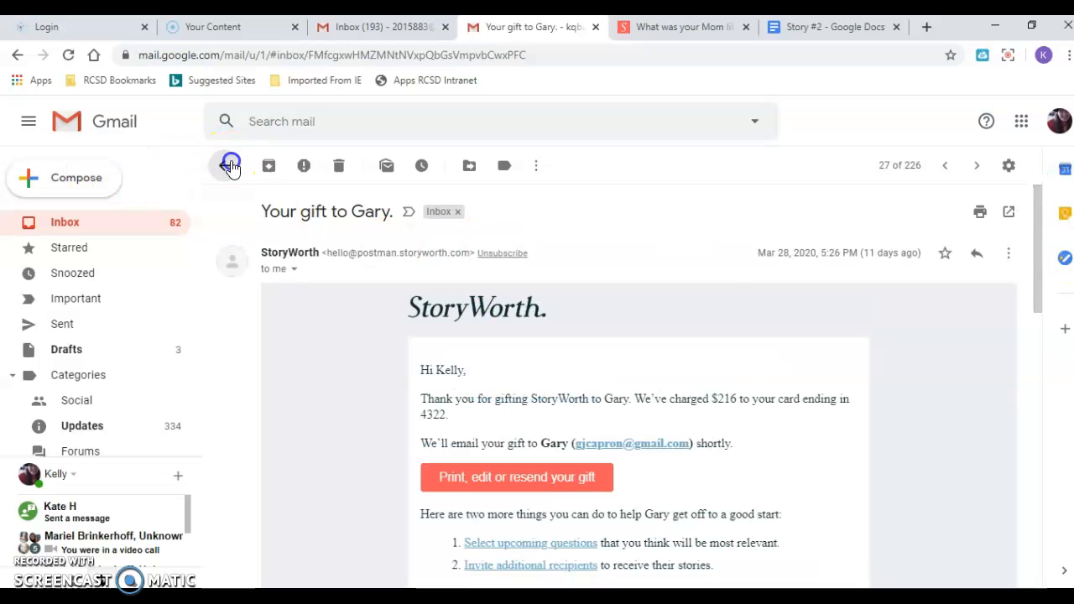
pyautogui.click(231, 167)
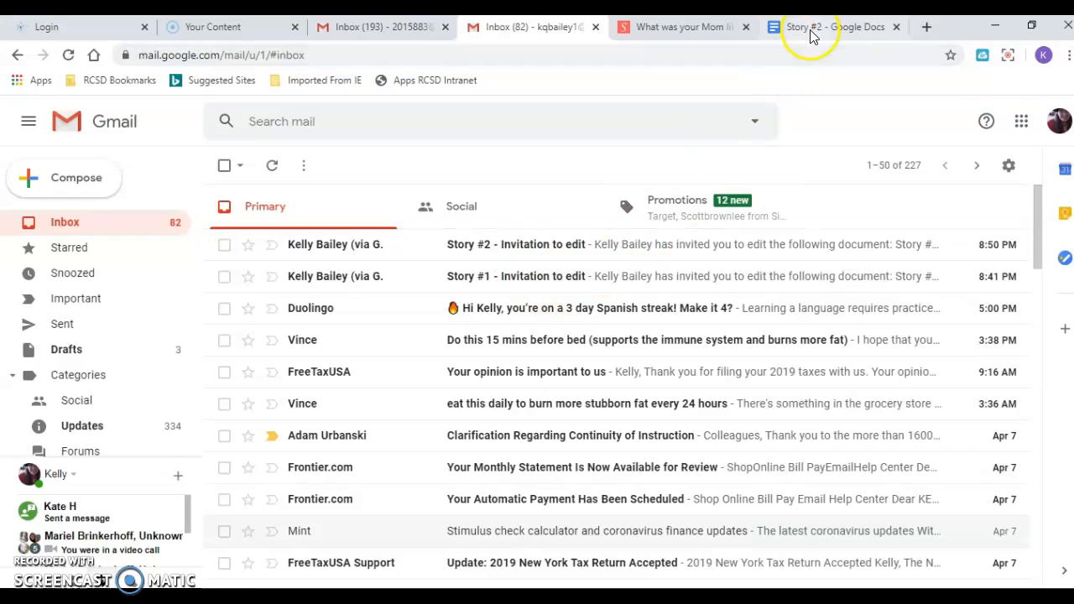
pyautogui.click(836, 27)
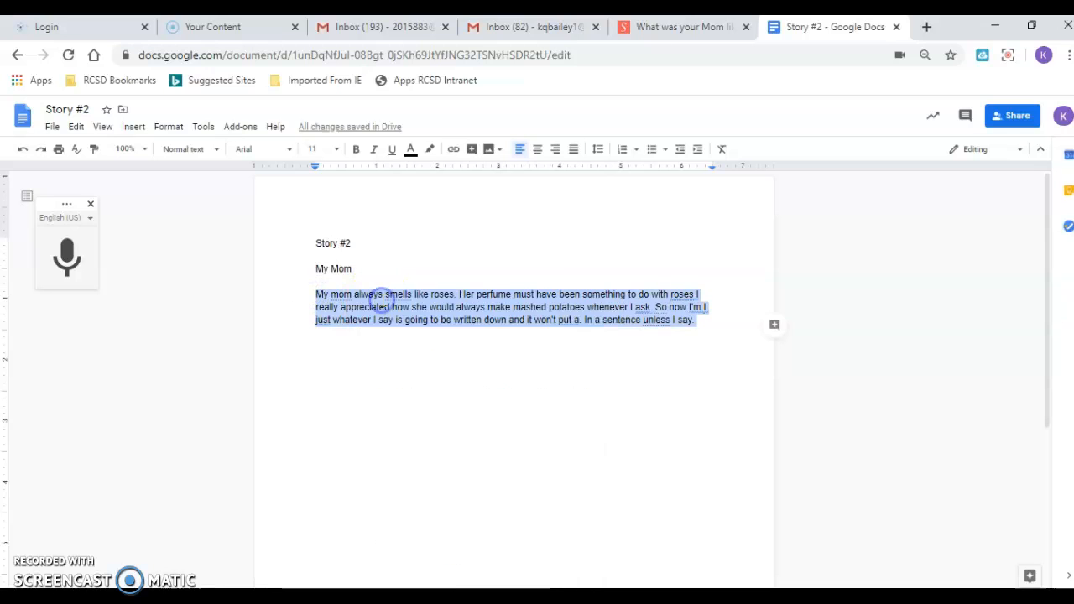
pyautogui.click(680, 26)
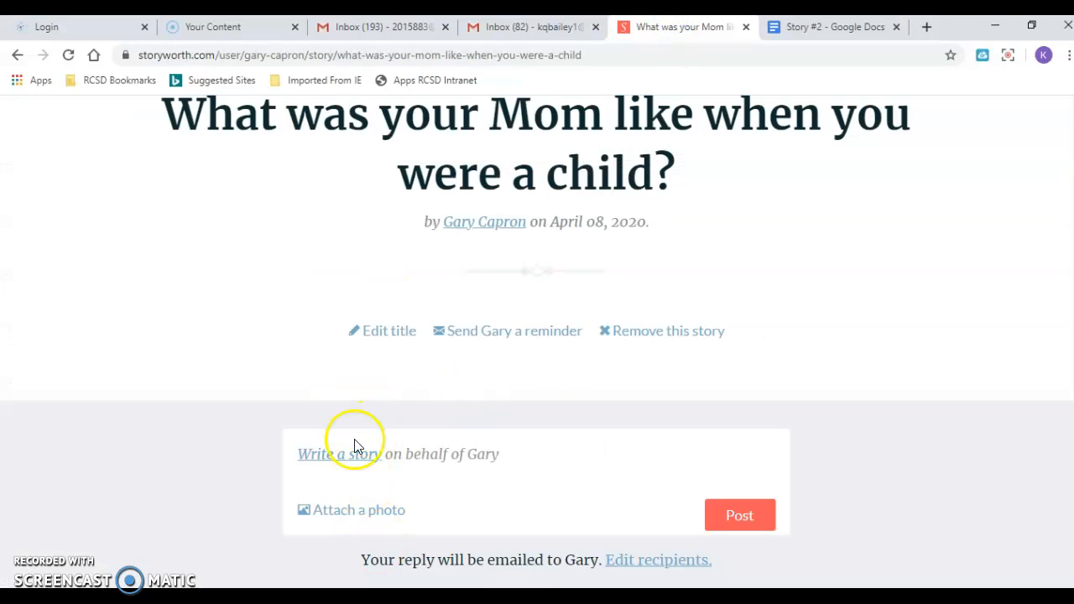